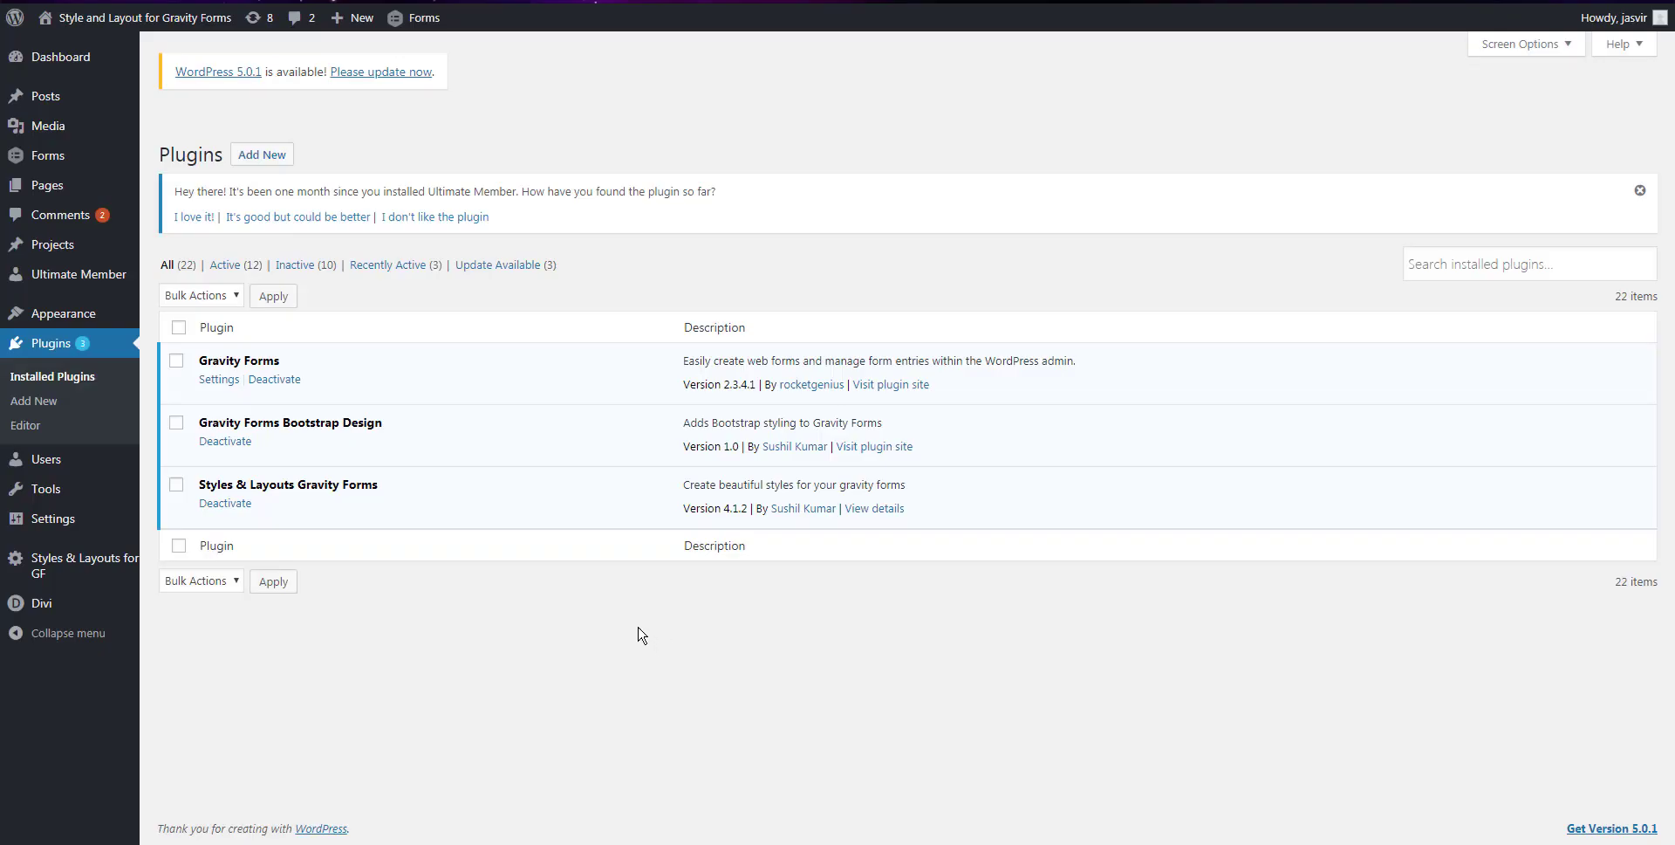
mouse_move(935, 629)
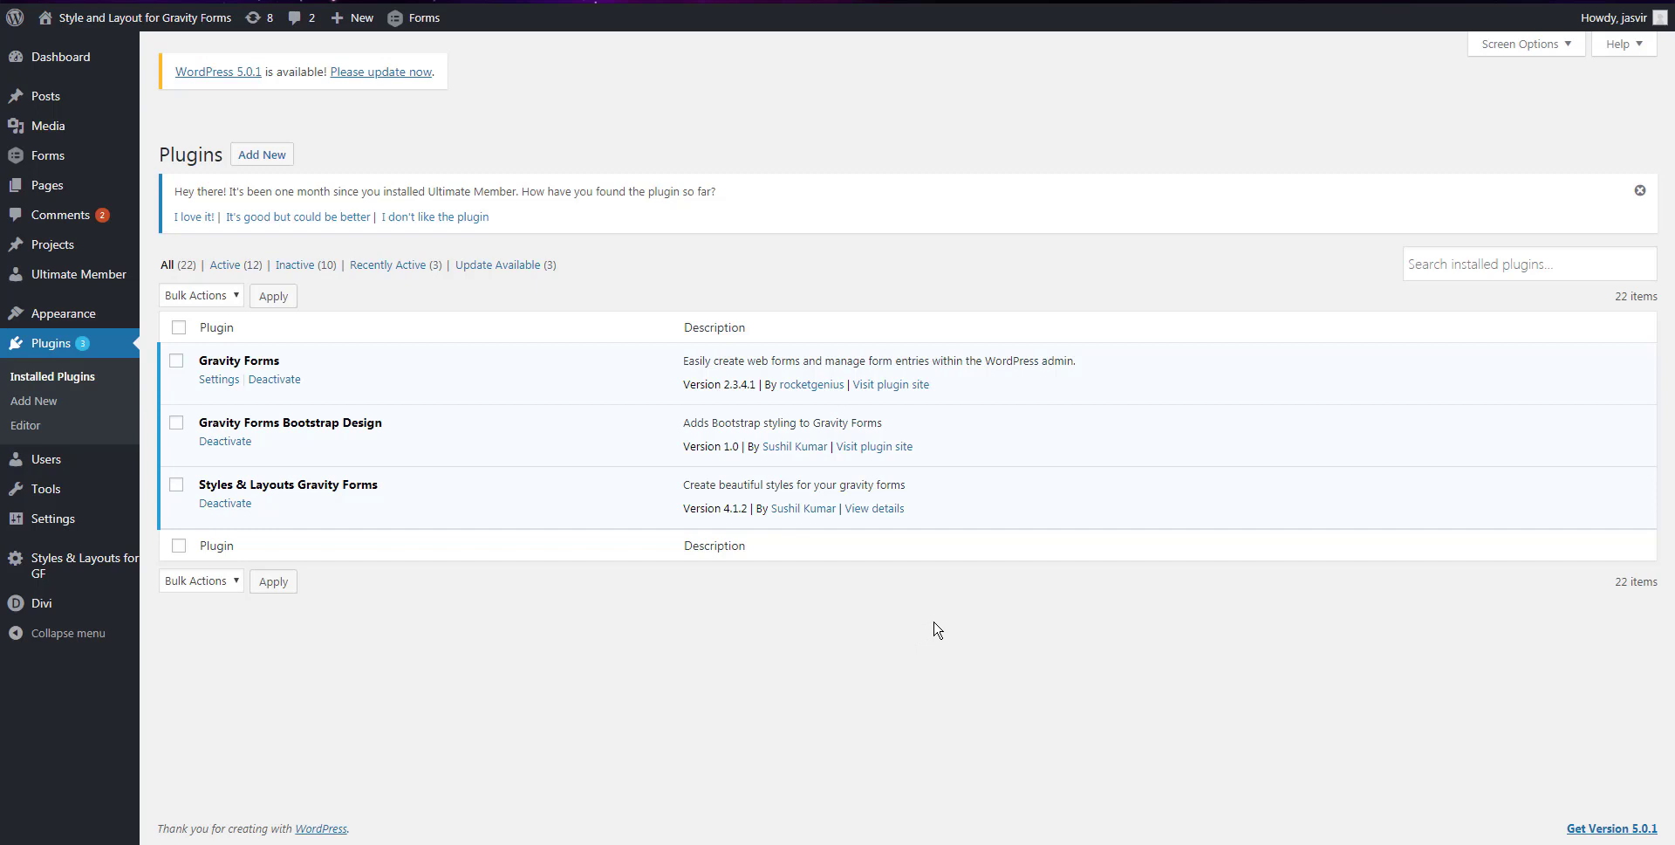
mouse_move(1013, 536)
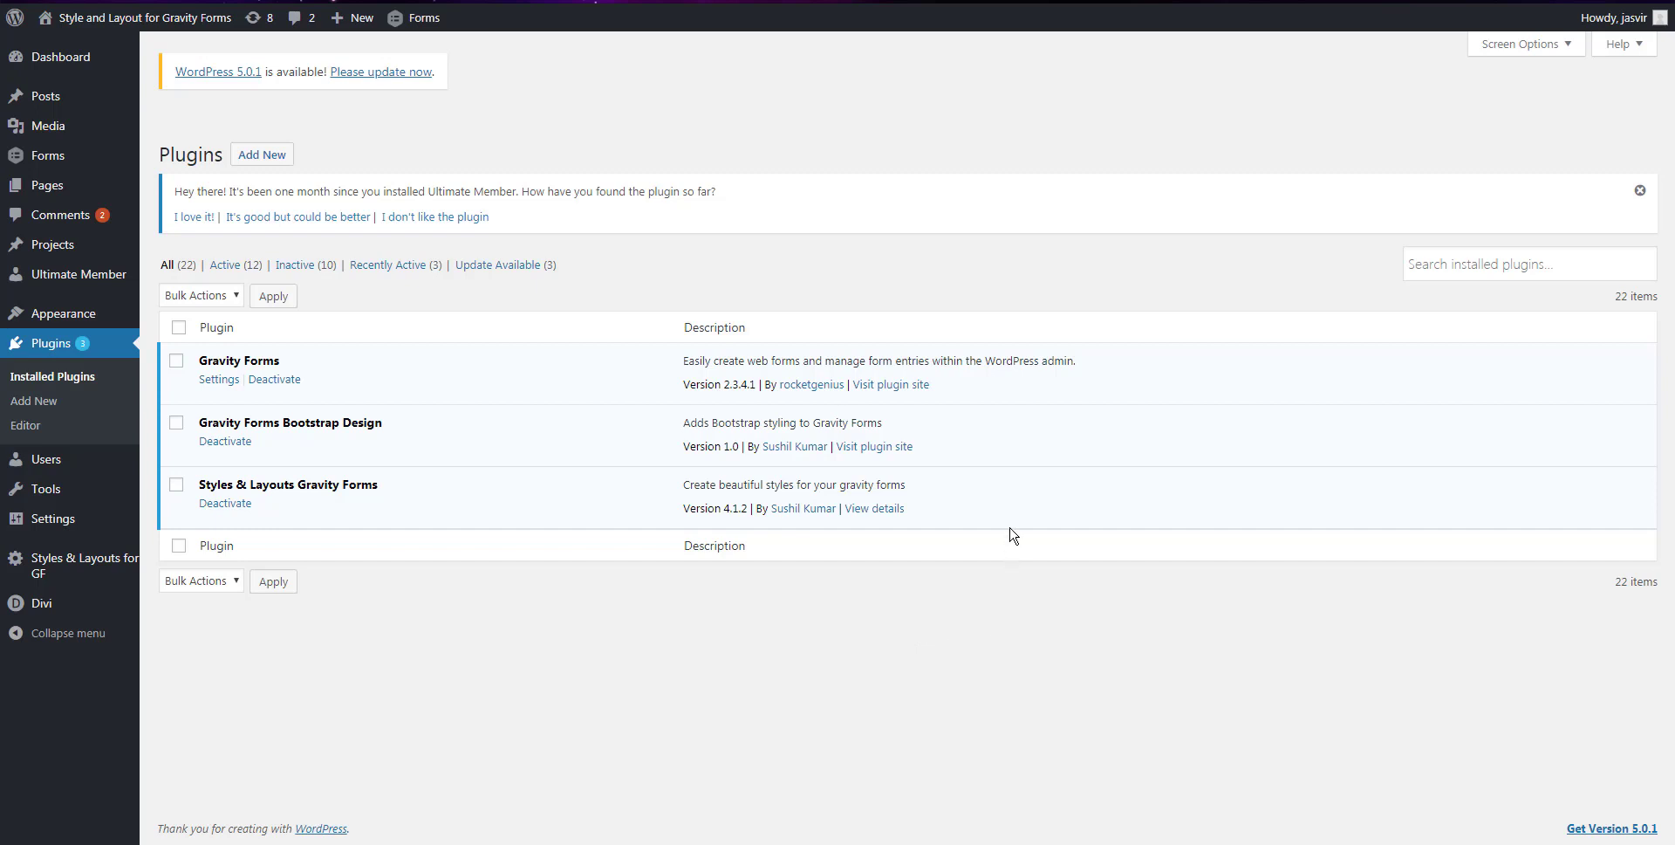
mouse_move(384, 489)
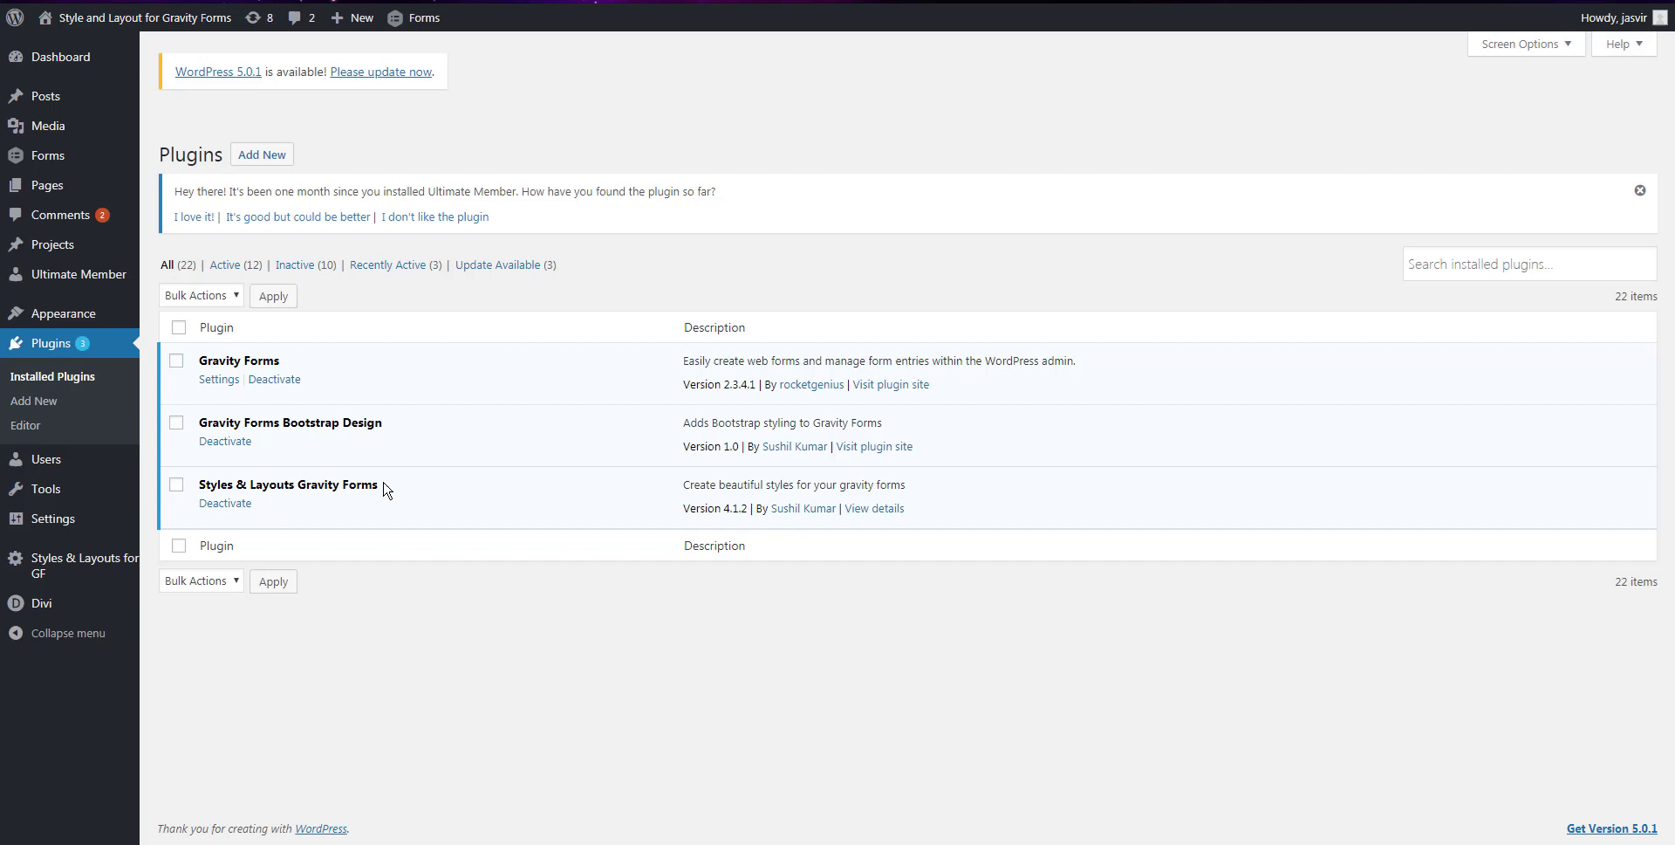
mouse_move(391, 438)
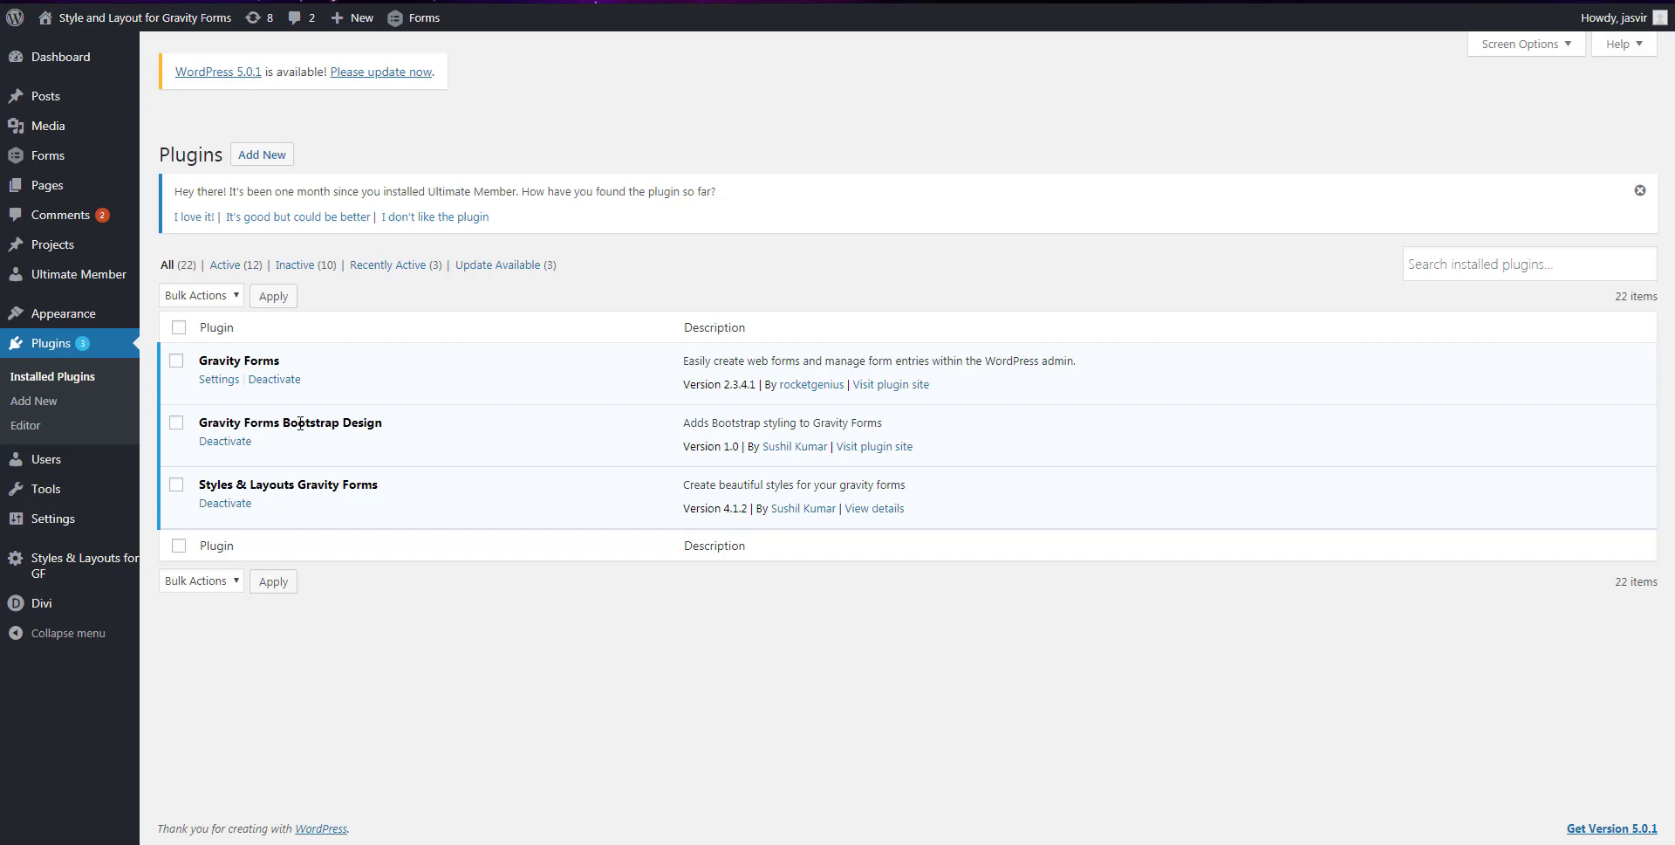
mouse_move(295, 147)
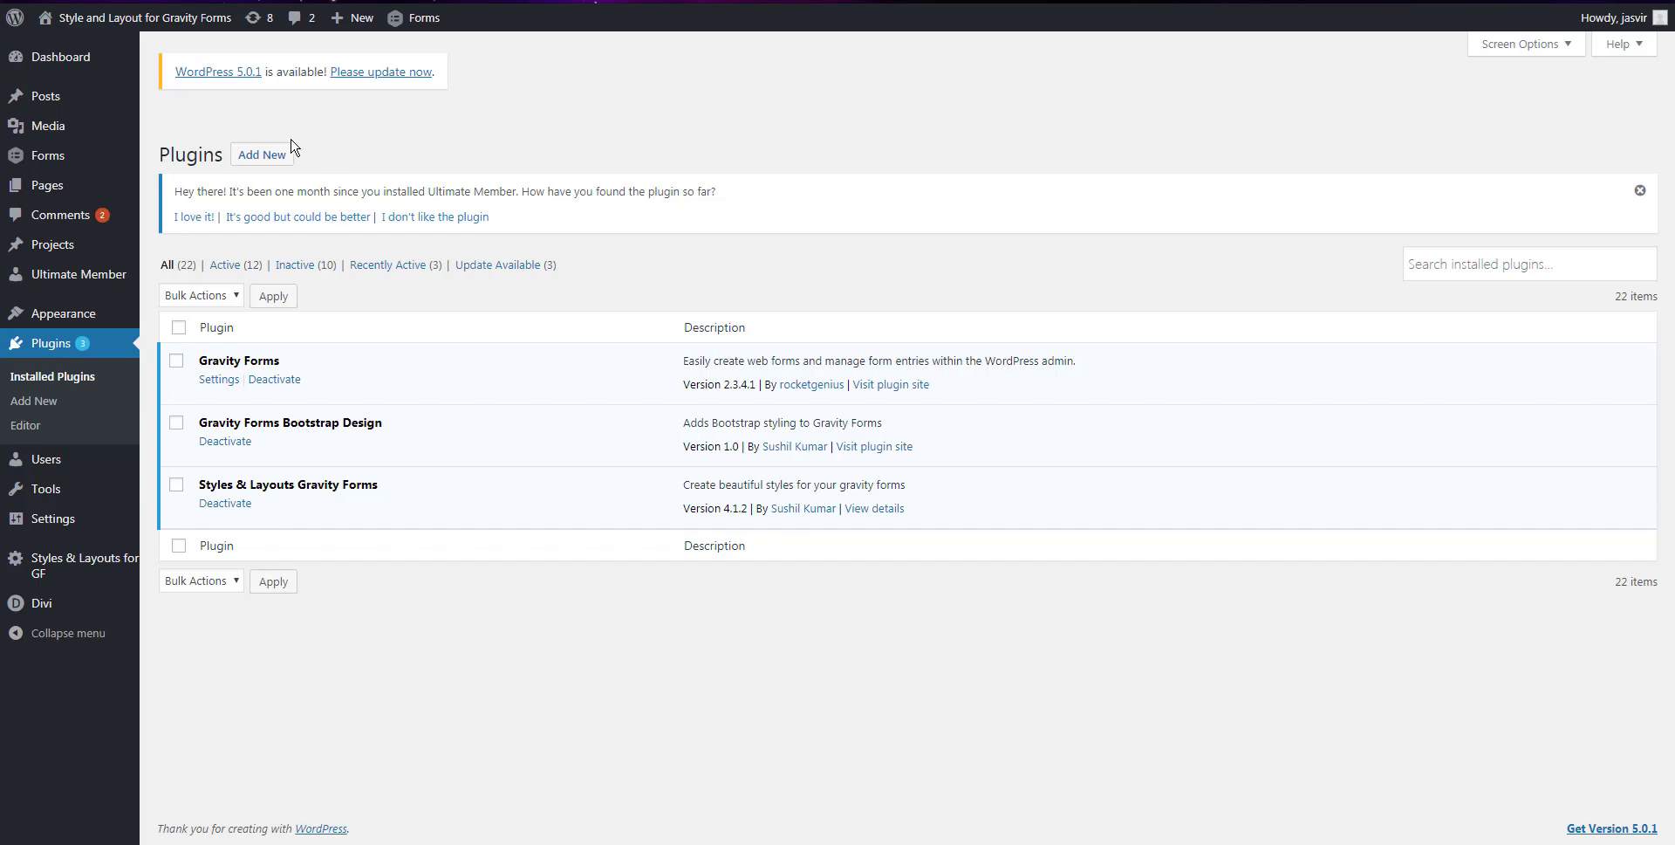
mouse_move(47, 156)
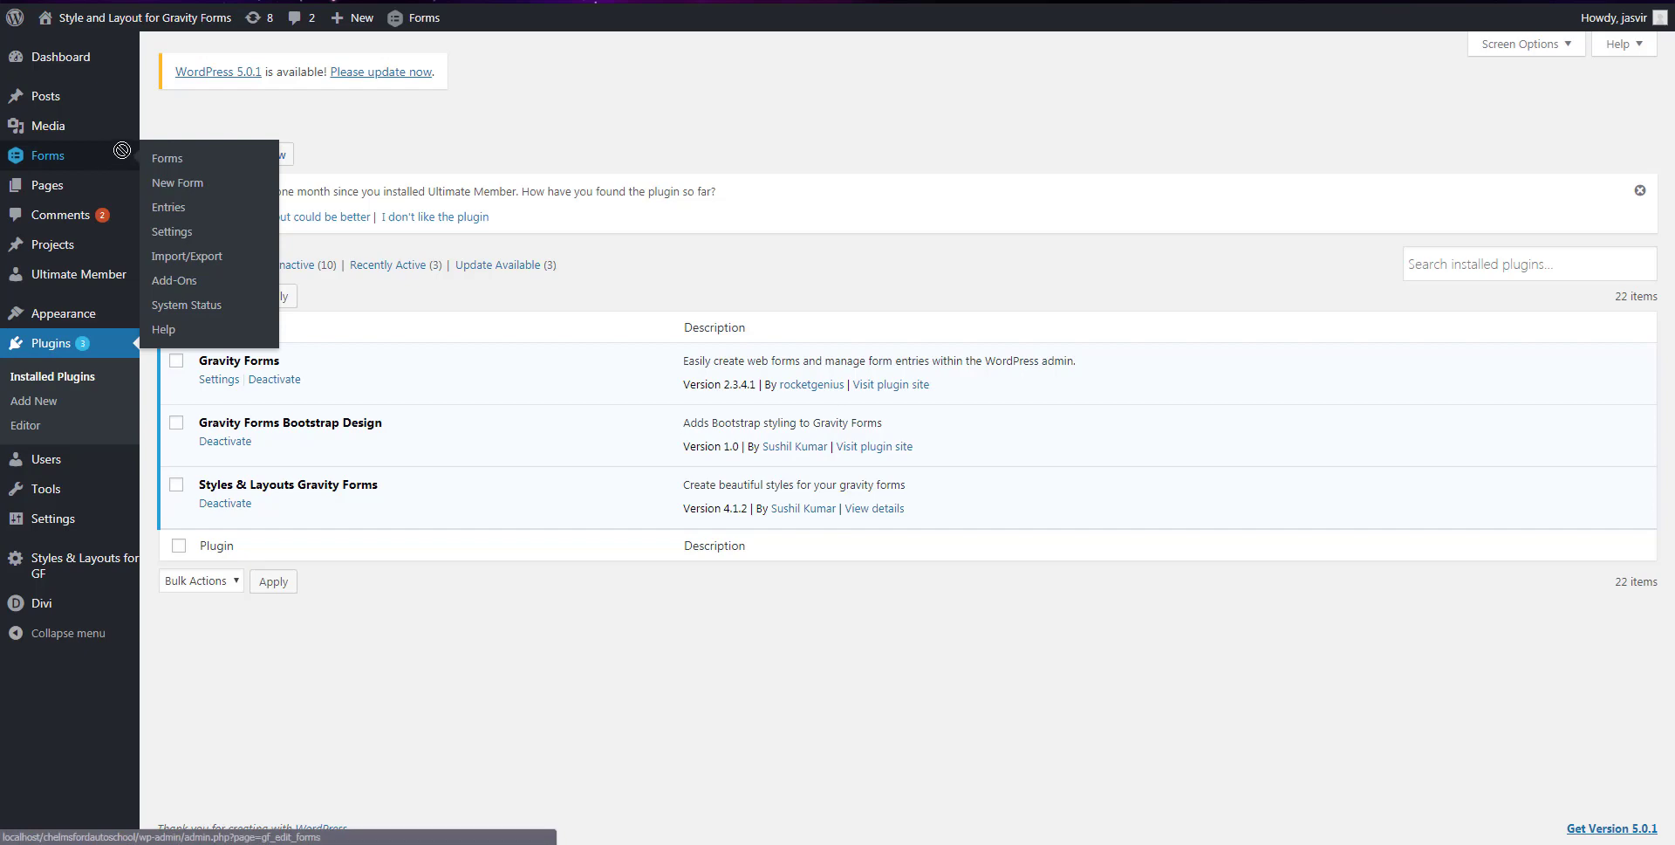
mouse_move(126, 160)
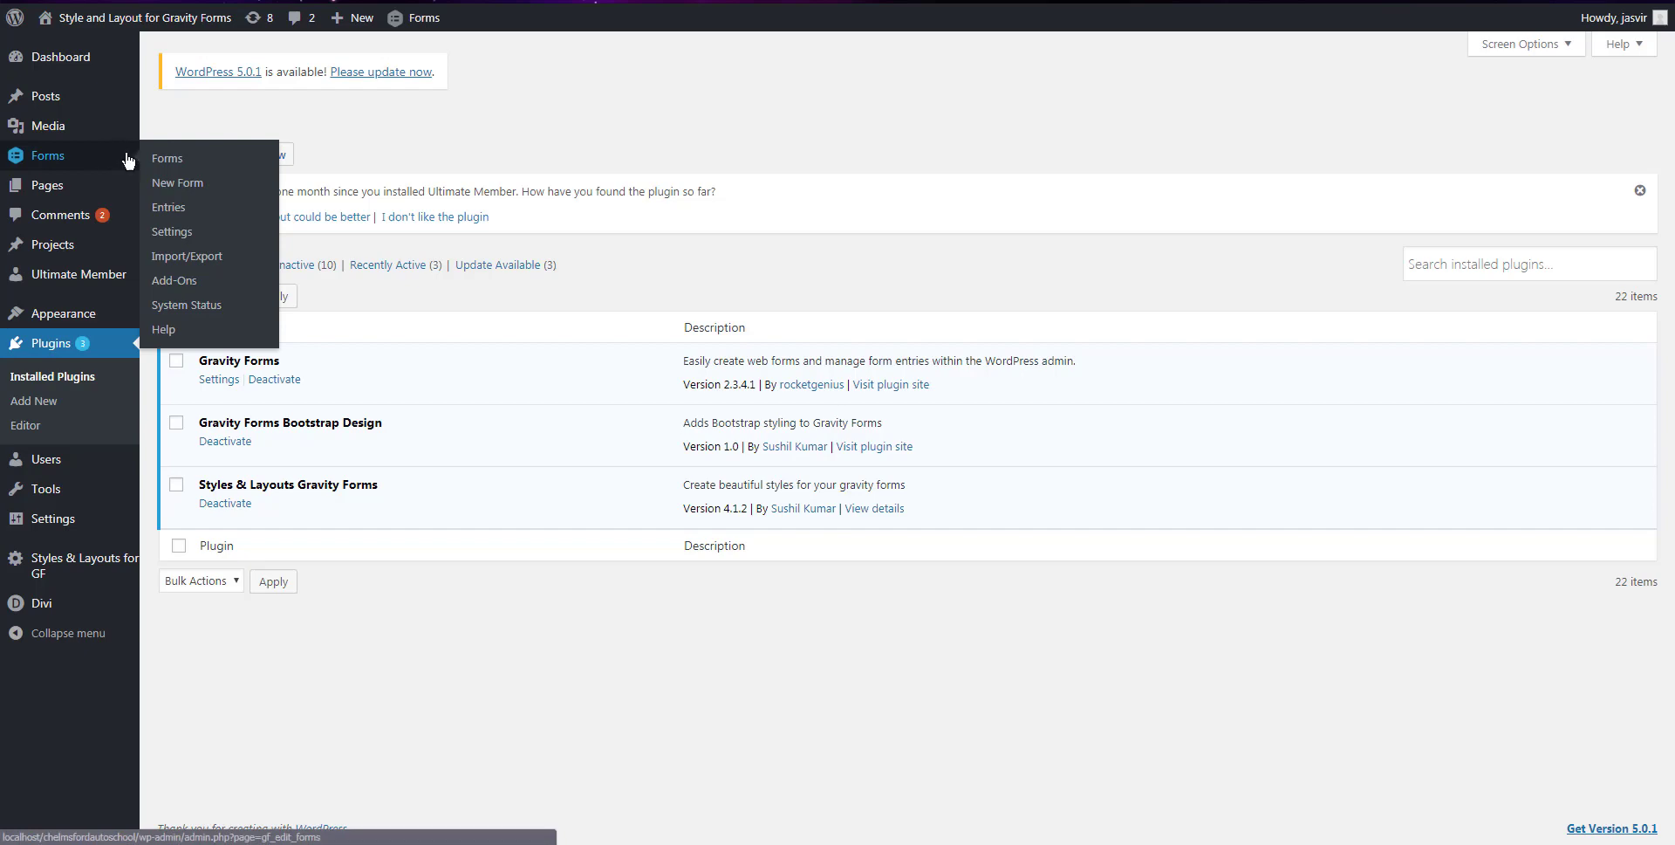
- Open the Style & Layout Bootstrap form (ID 2) for editing from the Forms list
click(168, 159)
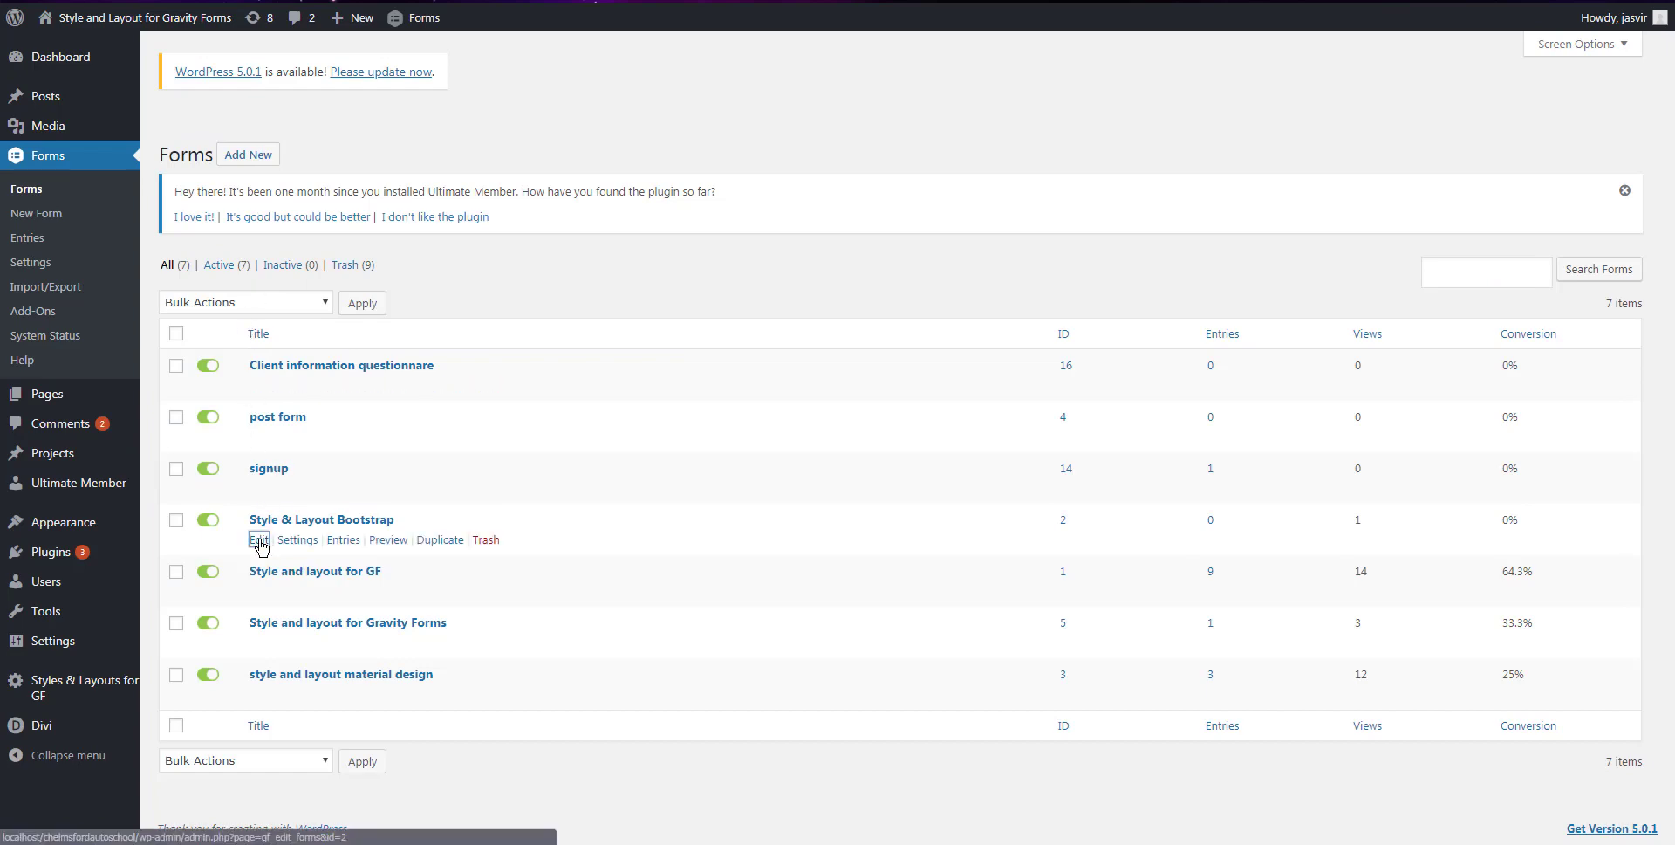
click(259, 539)
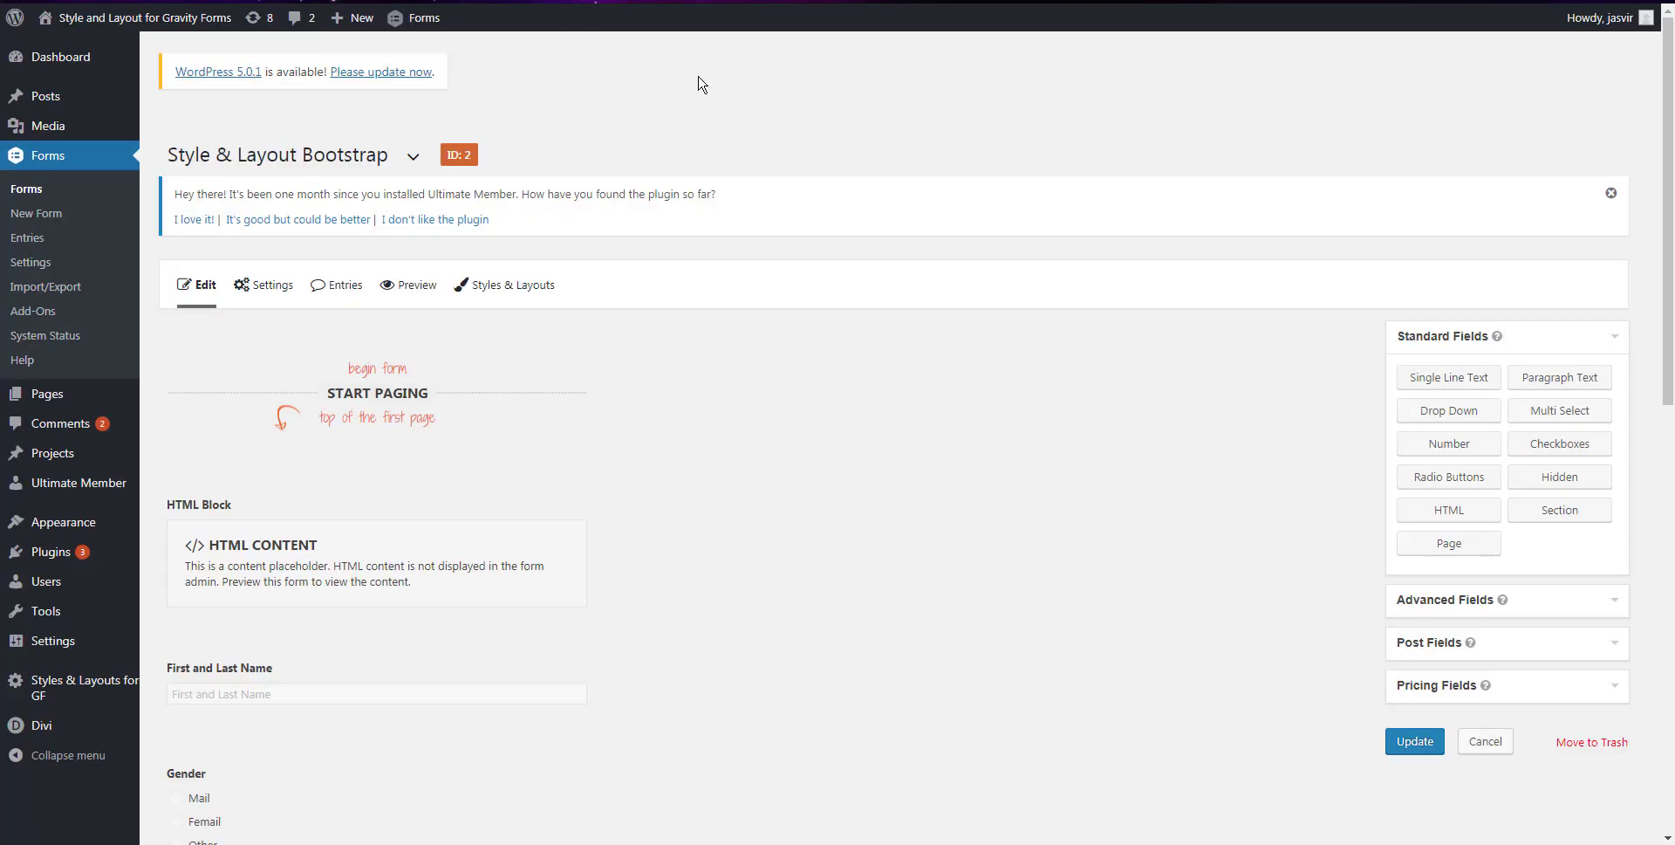
mouse_move(961, 392)
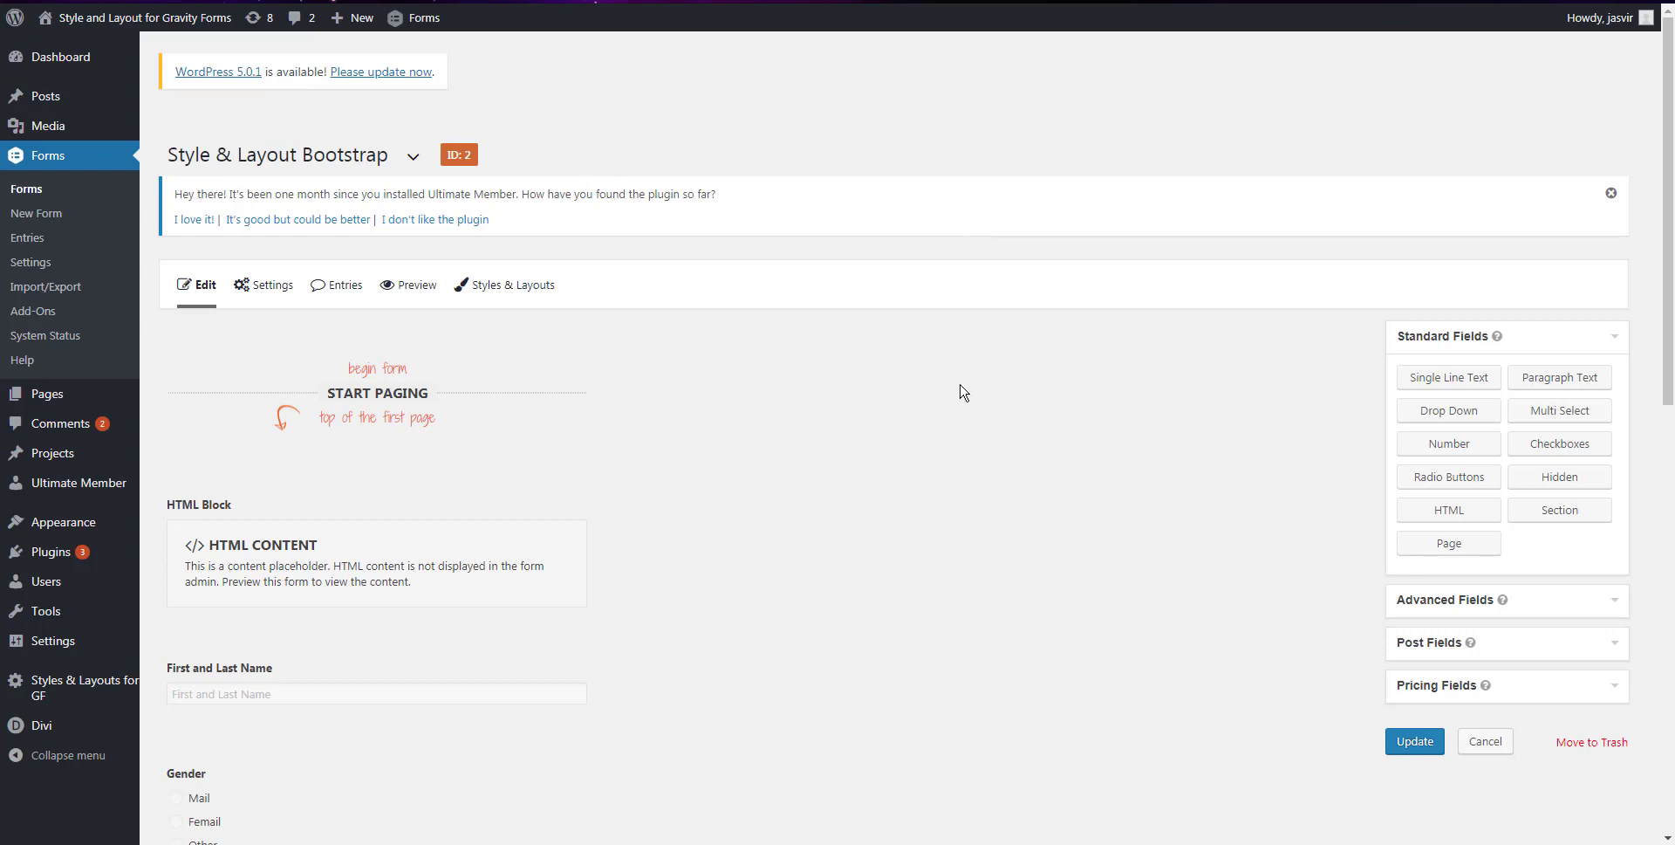
mouse_move(716, 518)
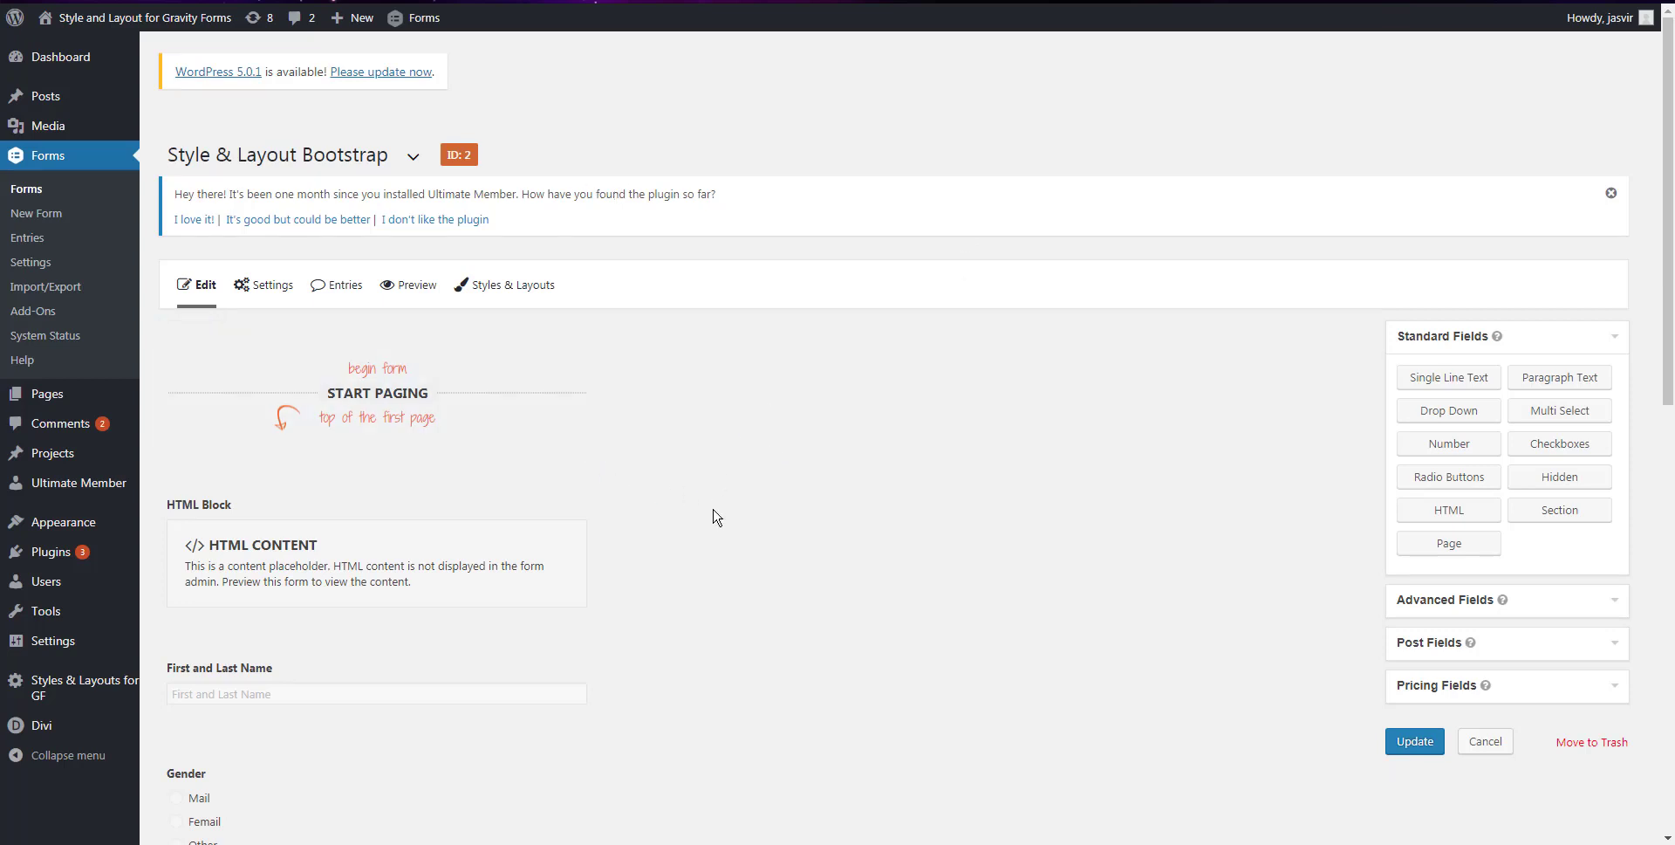
mouse_move(512, 284)
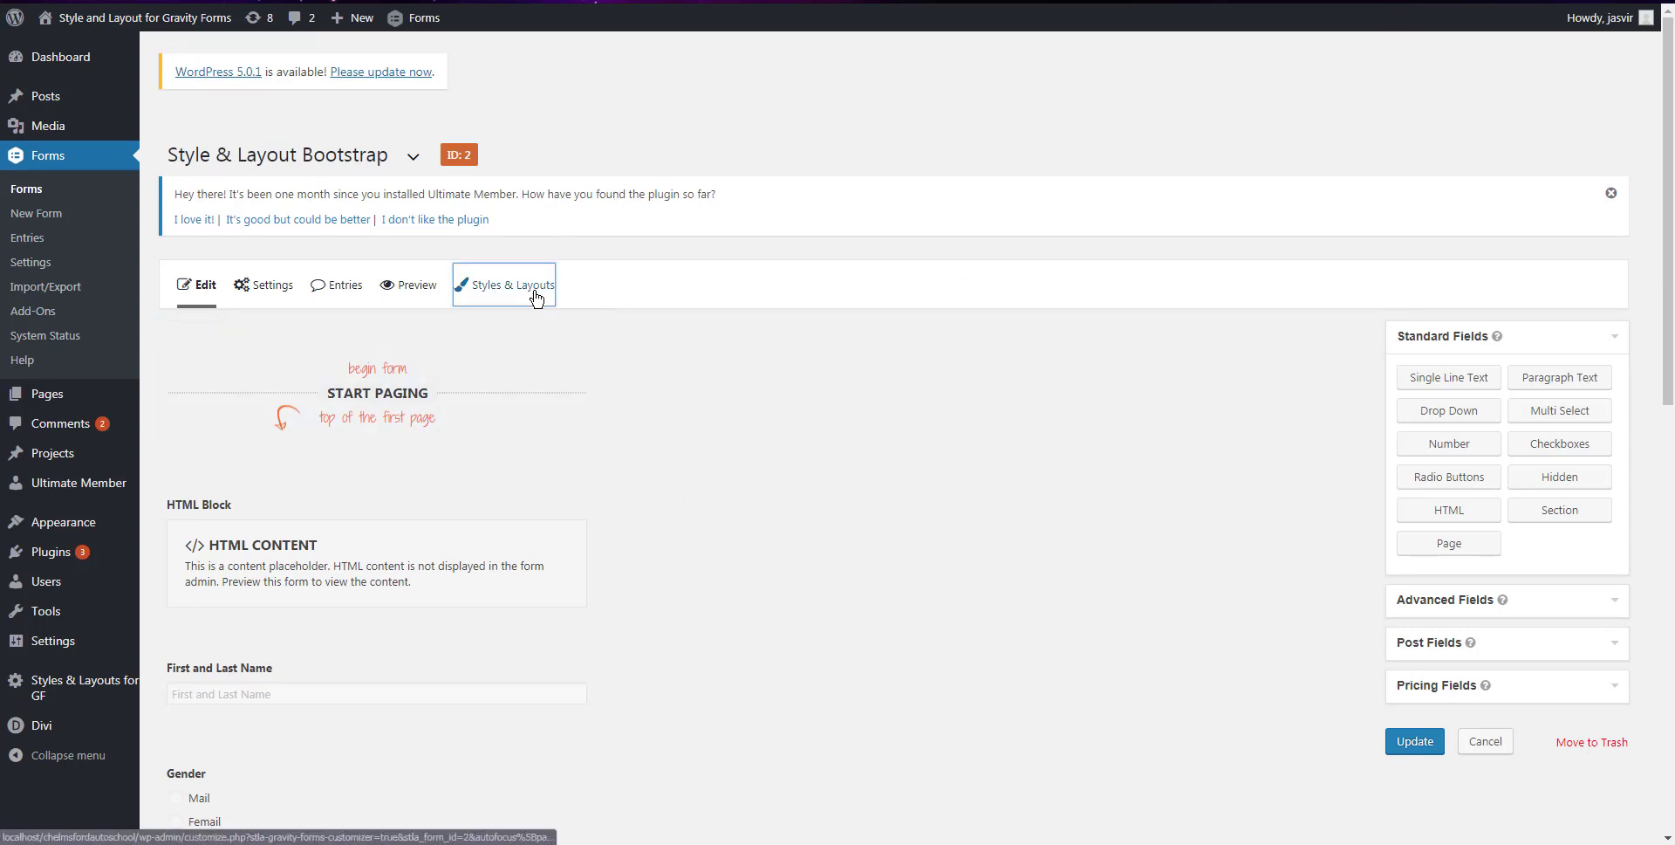
- Launch the Styles & Layouts customizer with the form's live preview
click(514, 284)
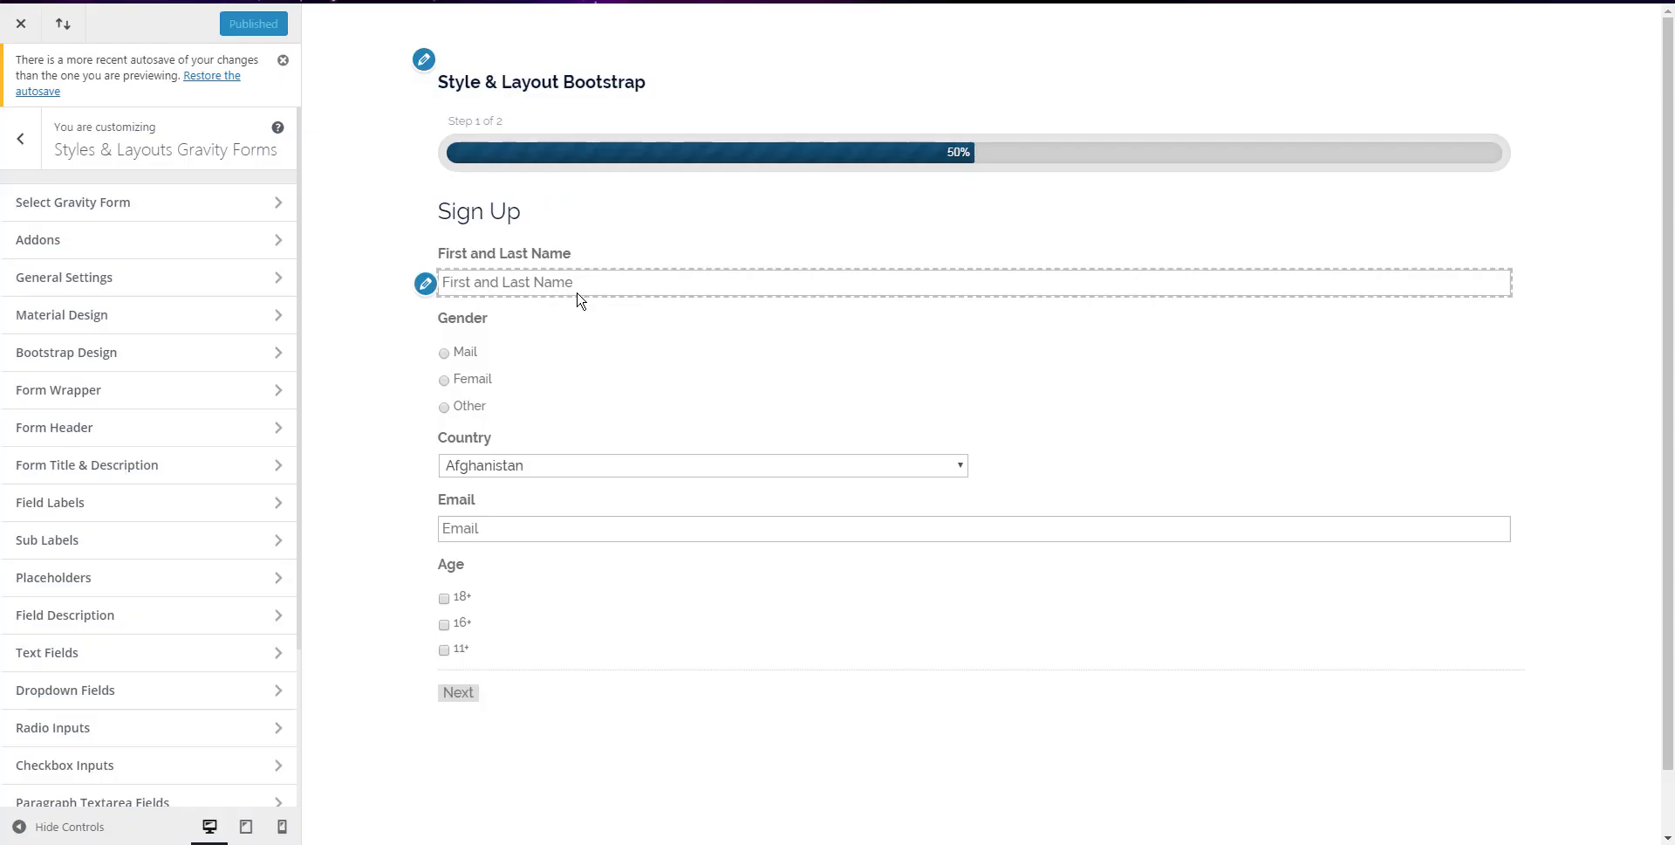
mouse_move(373, 574)
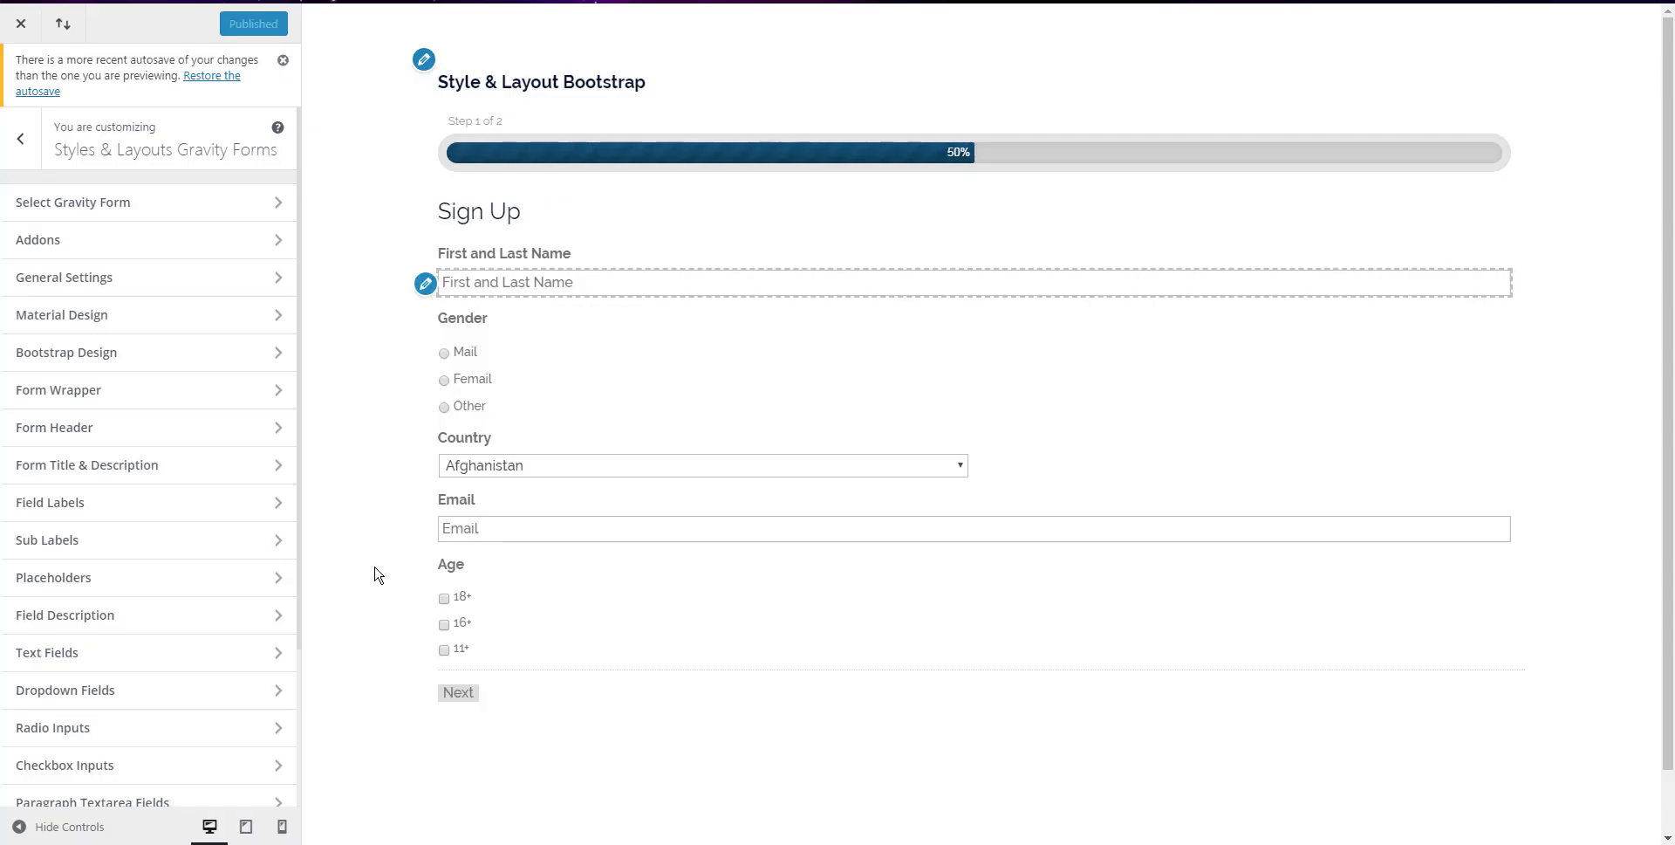
mouse_move(373, 347)
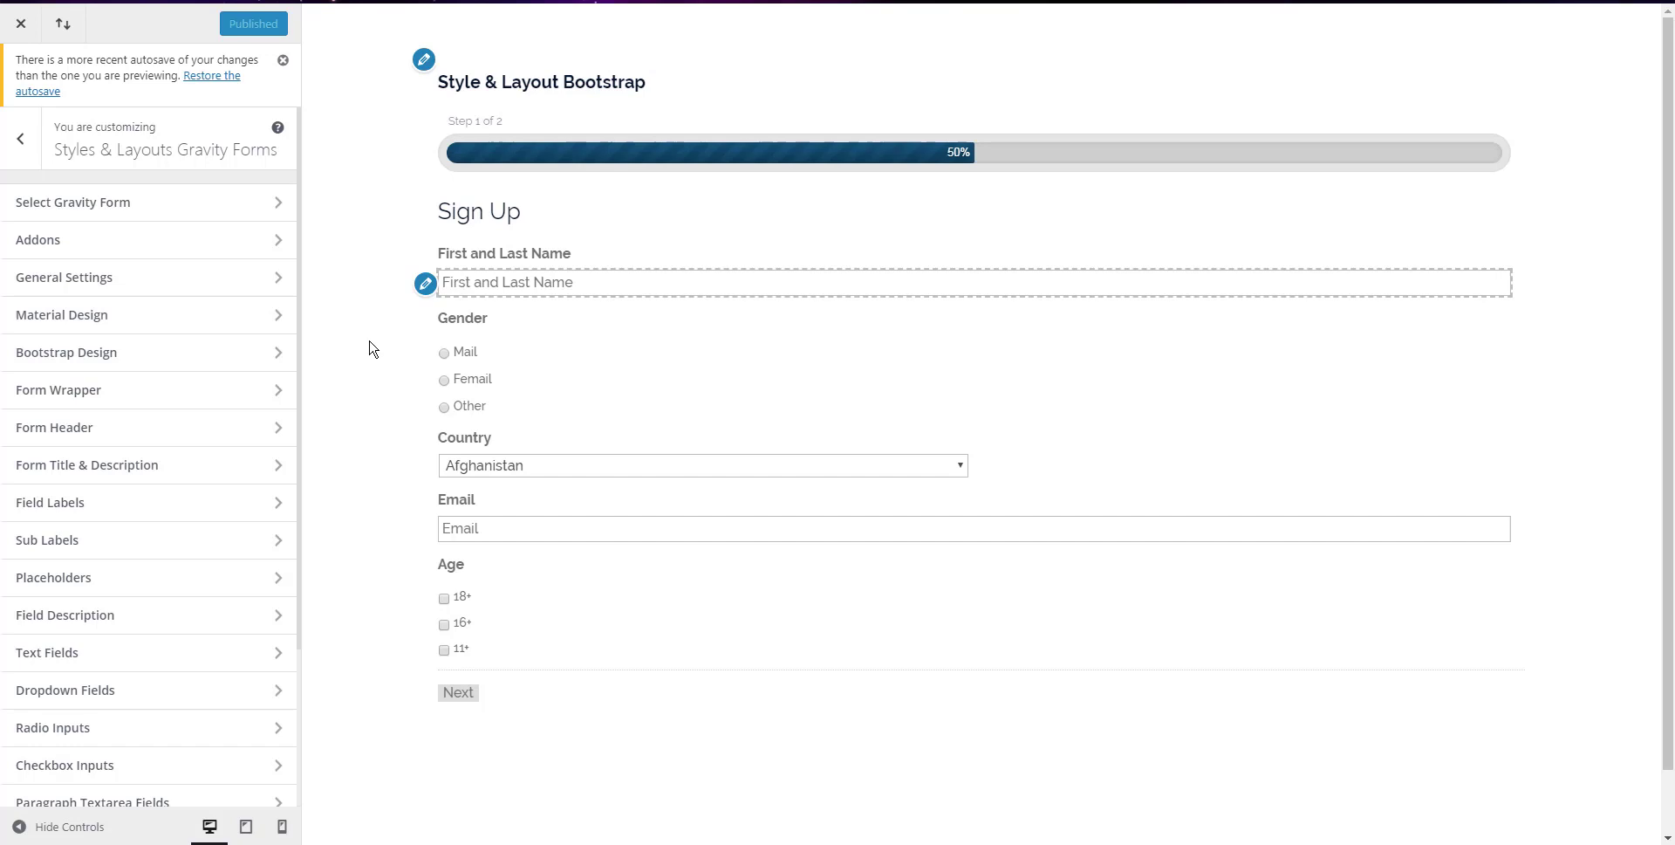
mouse_move(150, 353)
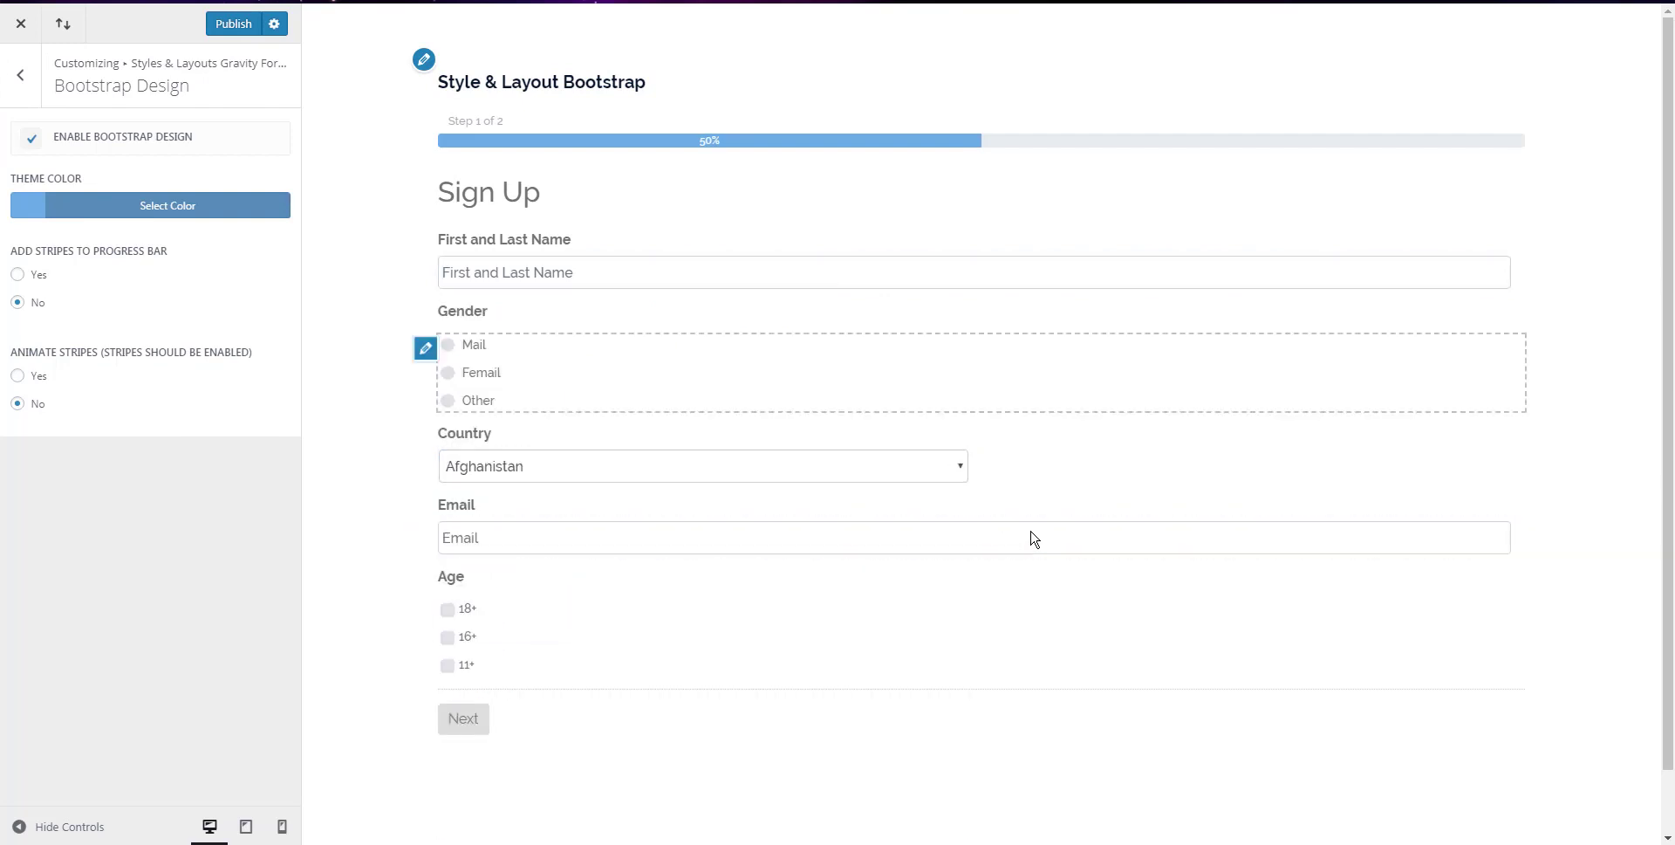
mouse_move(119, 206)
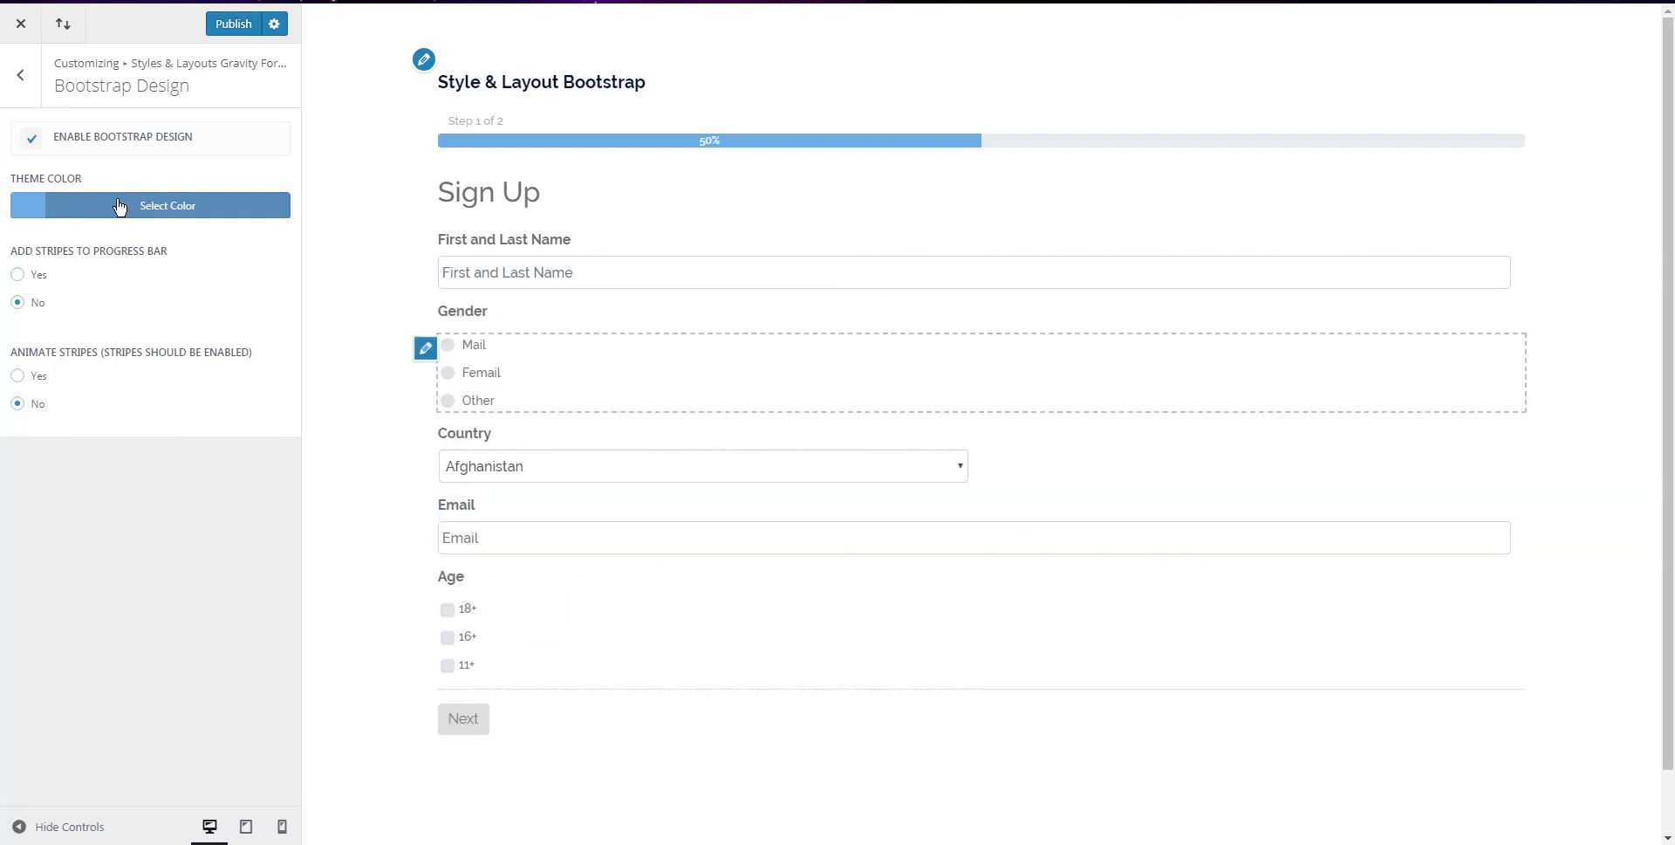
- Enable Bootstrap Design and set the form's theme colour to green
click(168, 204)
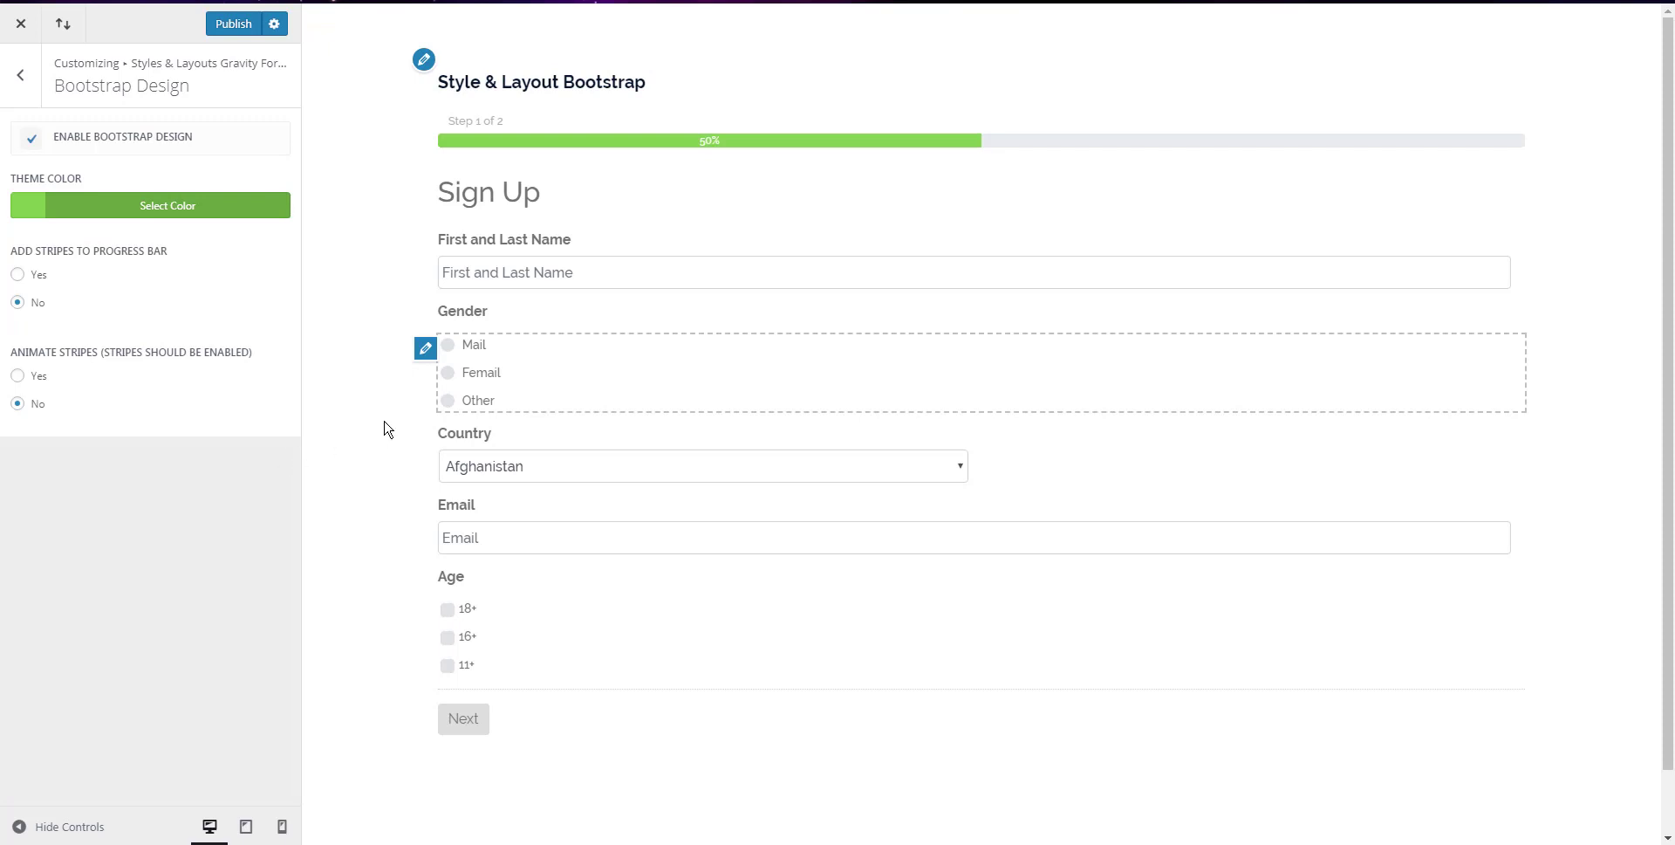
mouse_move(32, 278)
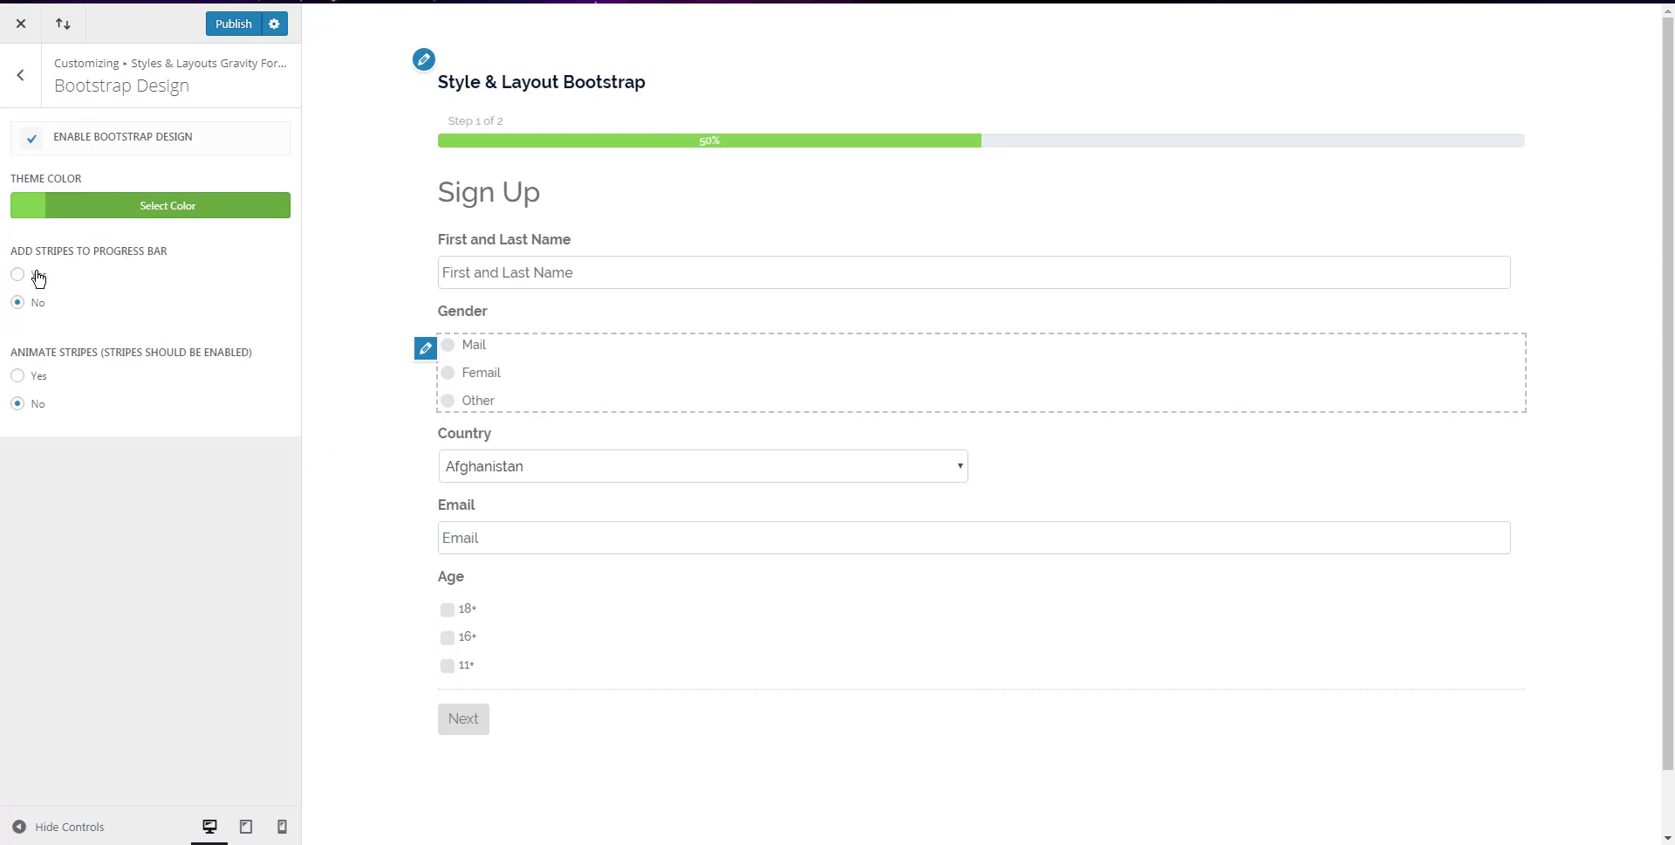
- Set Add Stripes and Animate Stripes to Yes on the progress bar and publish the changes
click(18, 274)
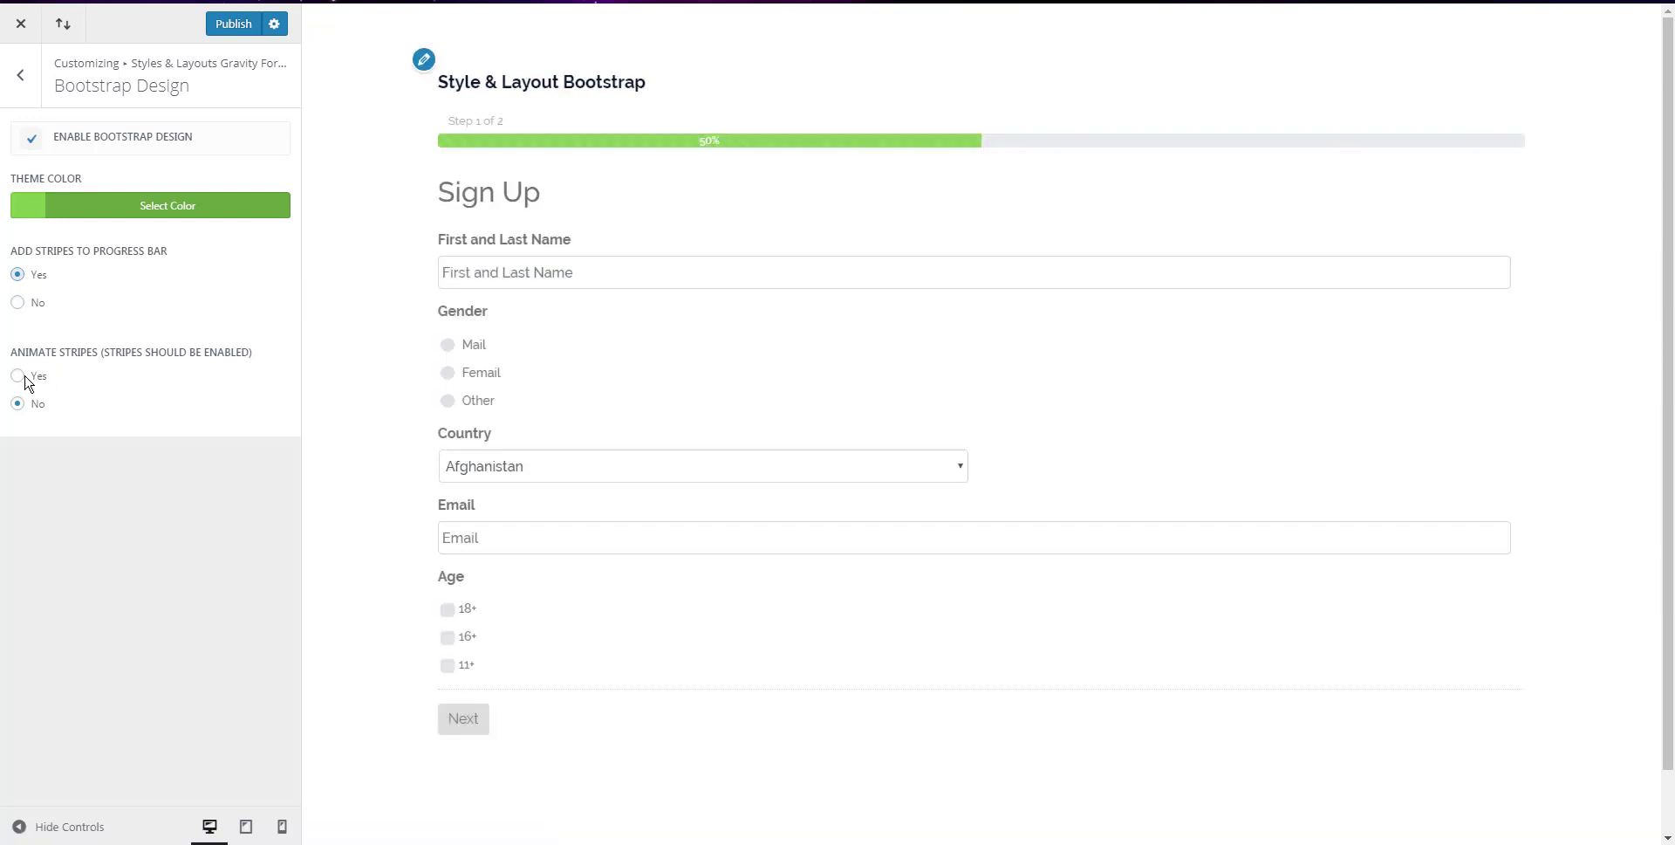
click(18, 377)
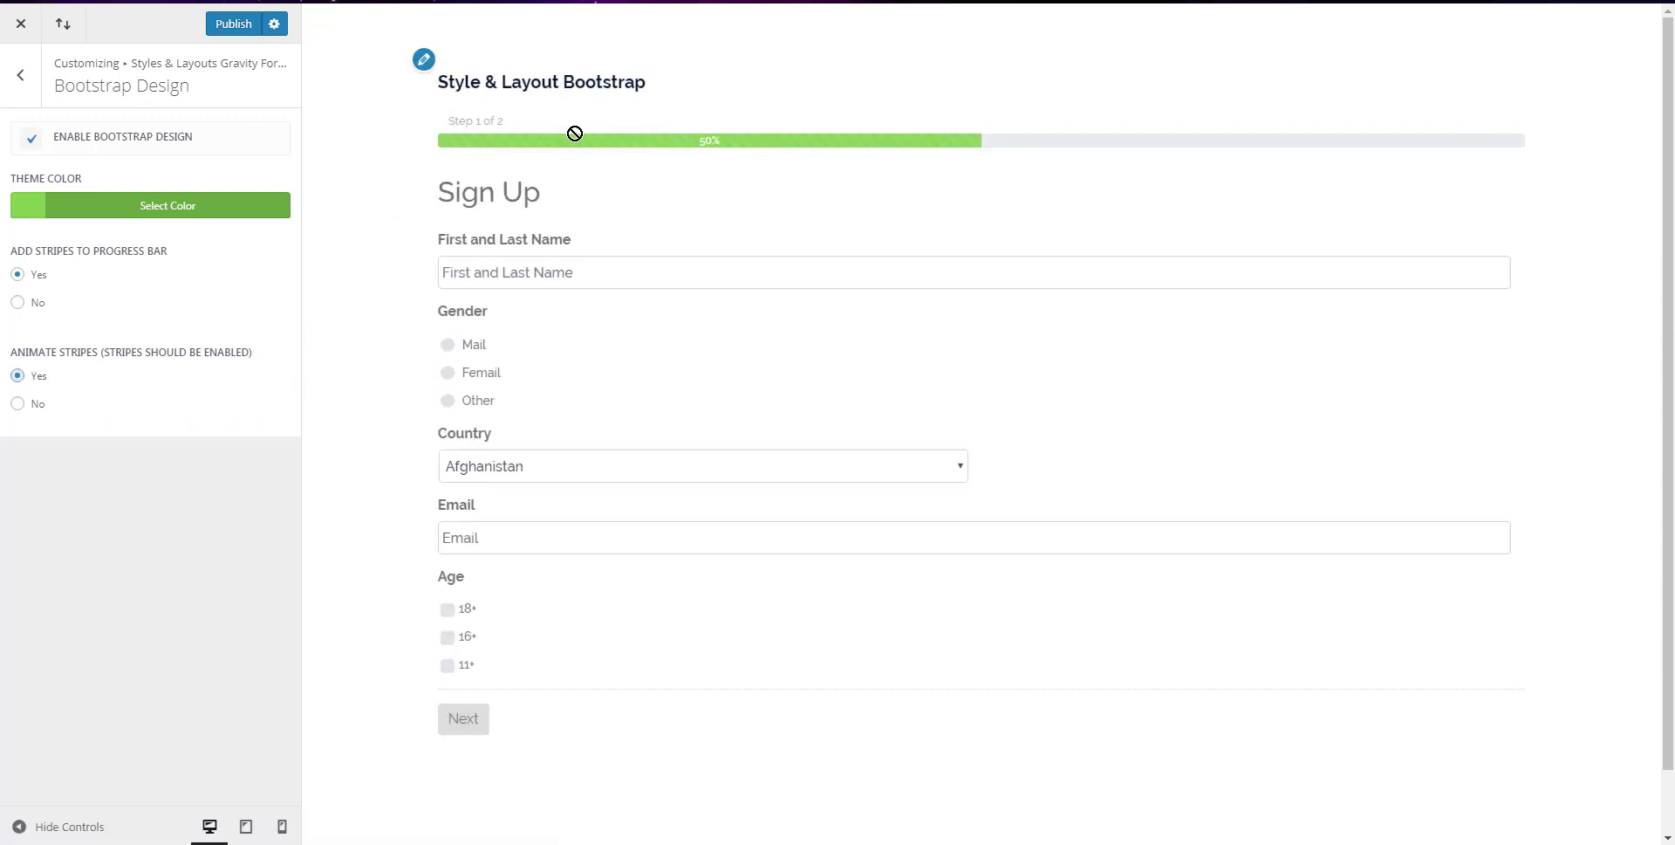
mouse_move(393, 276)
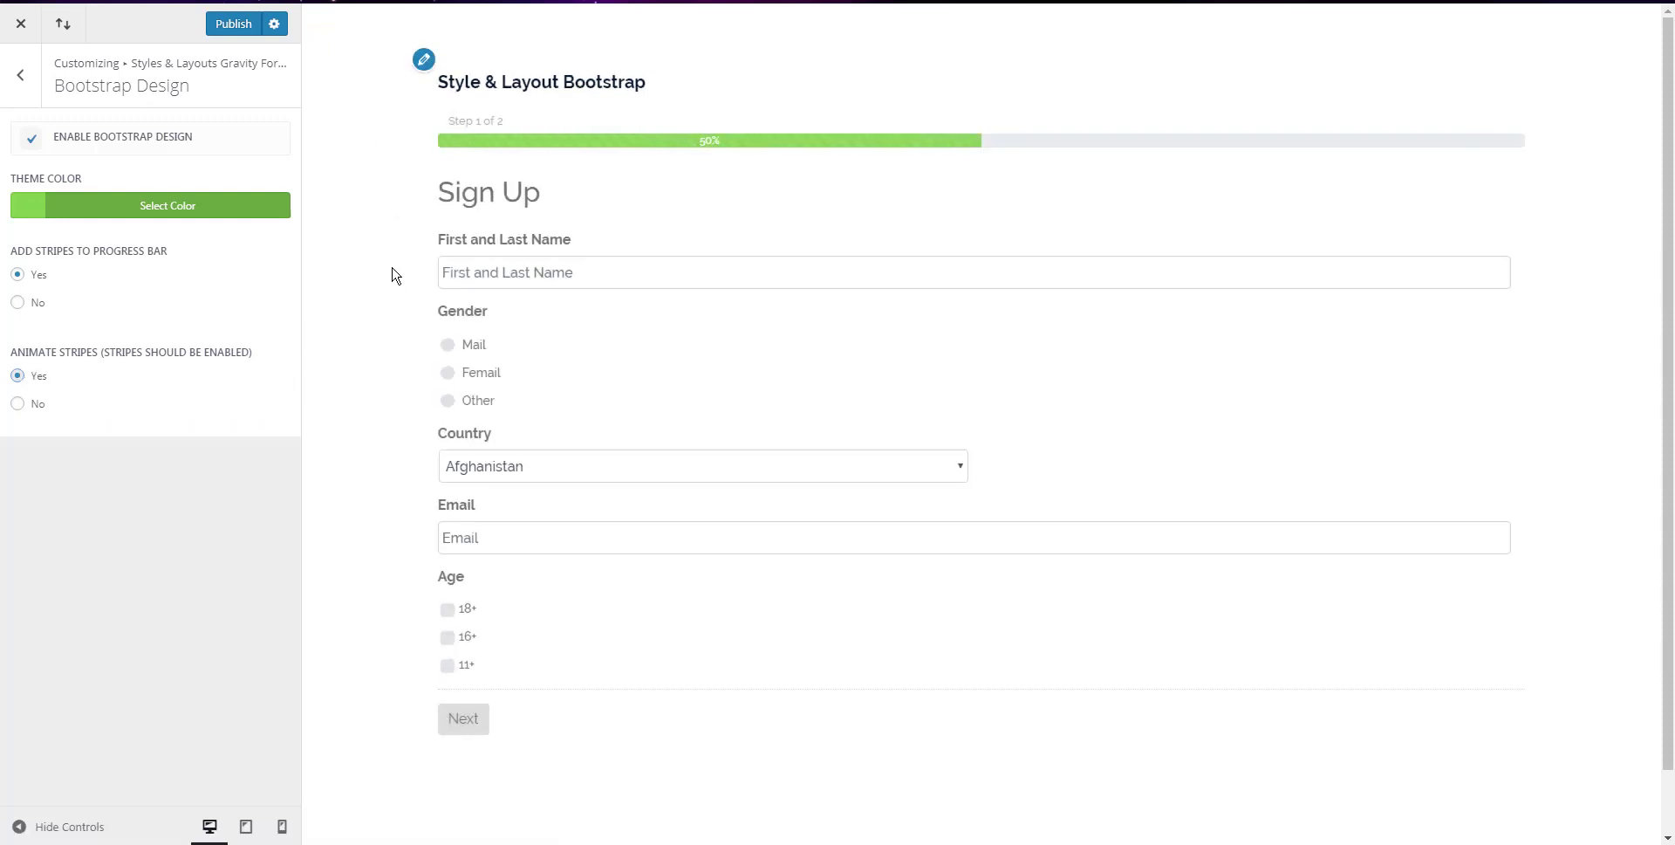
mouse_move(232, 22)
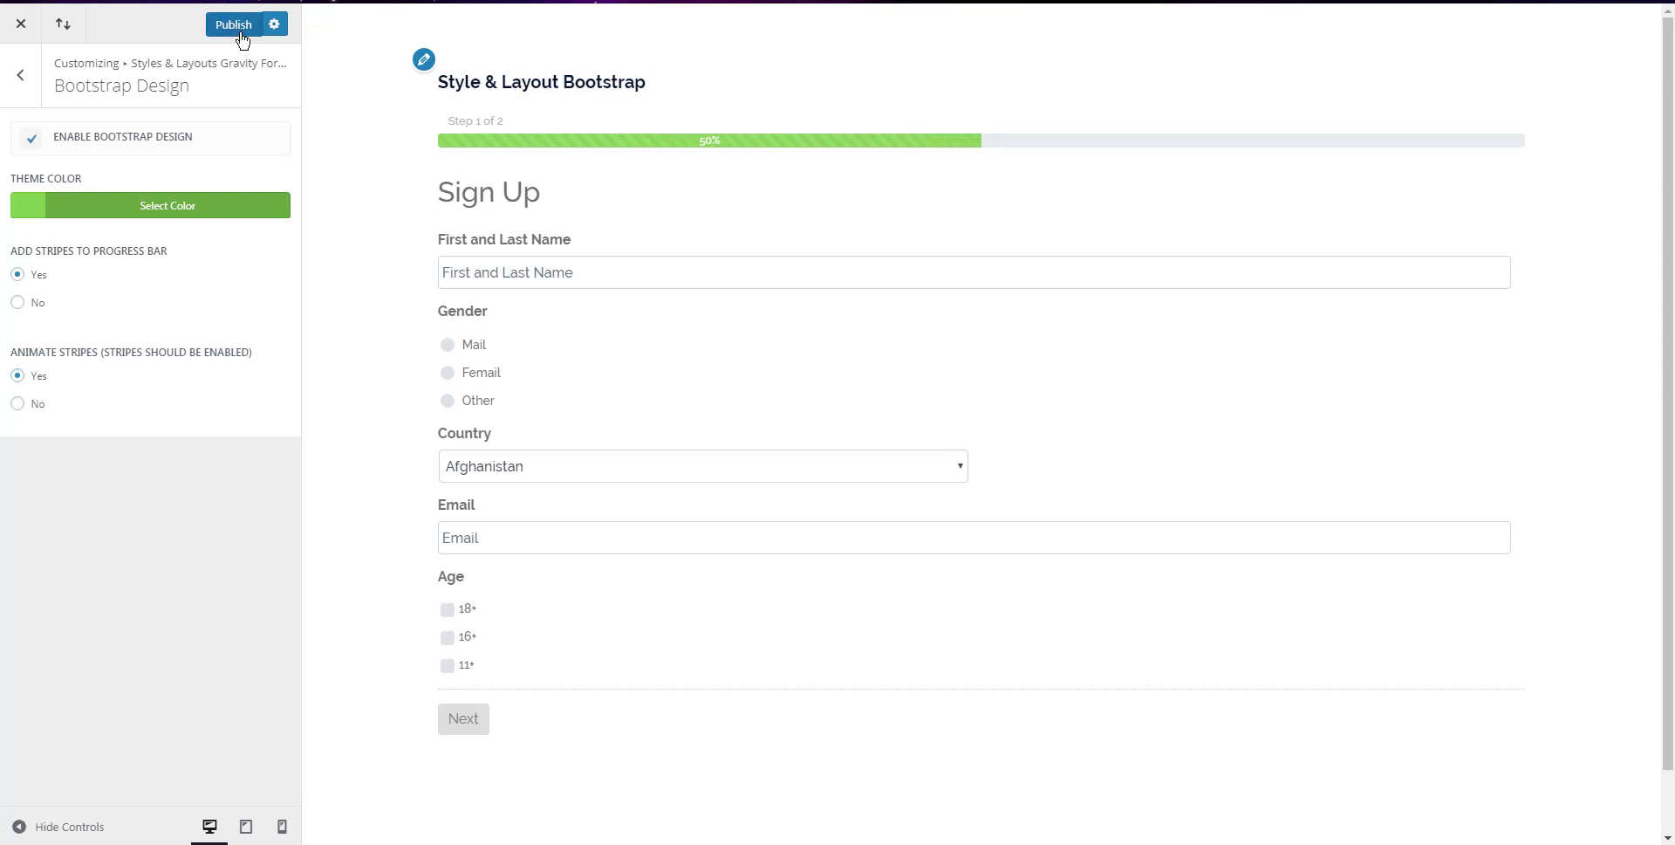
click(232, 22)
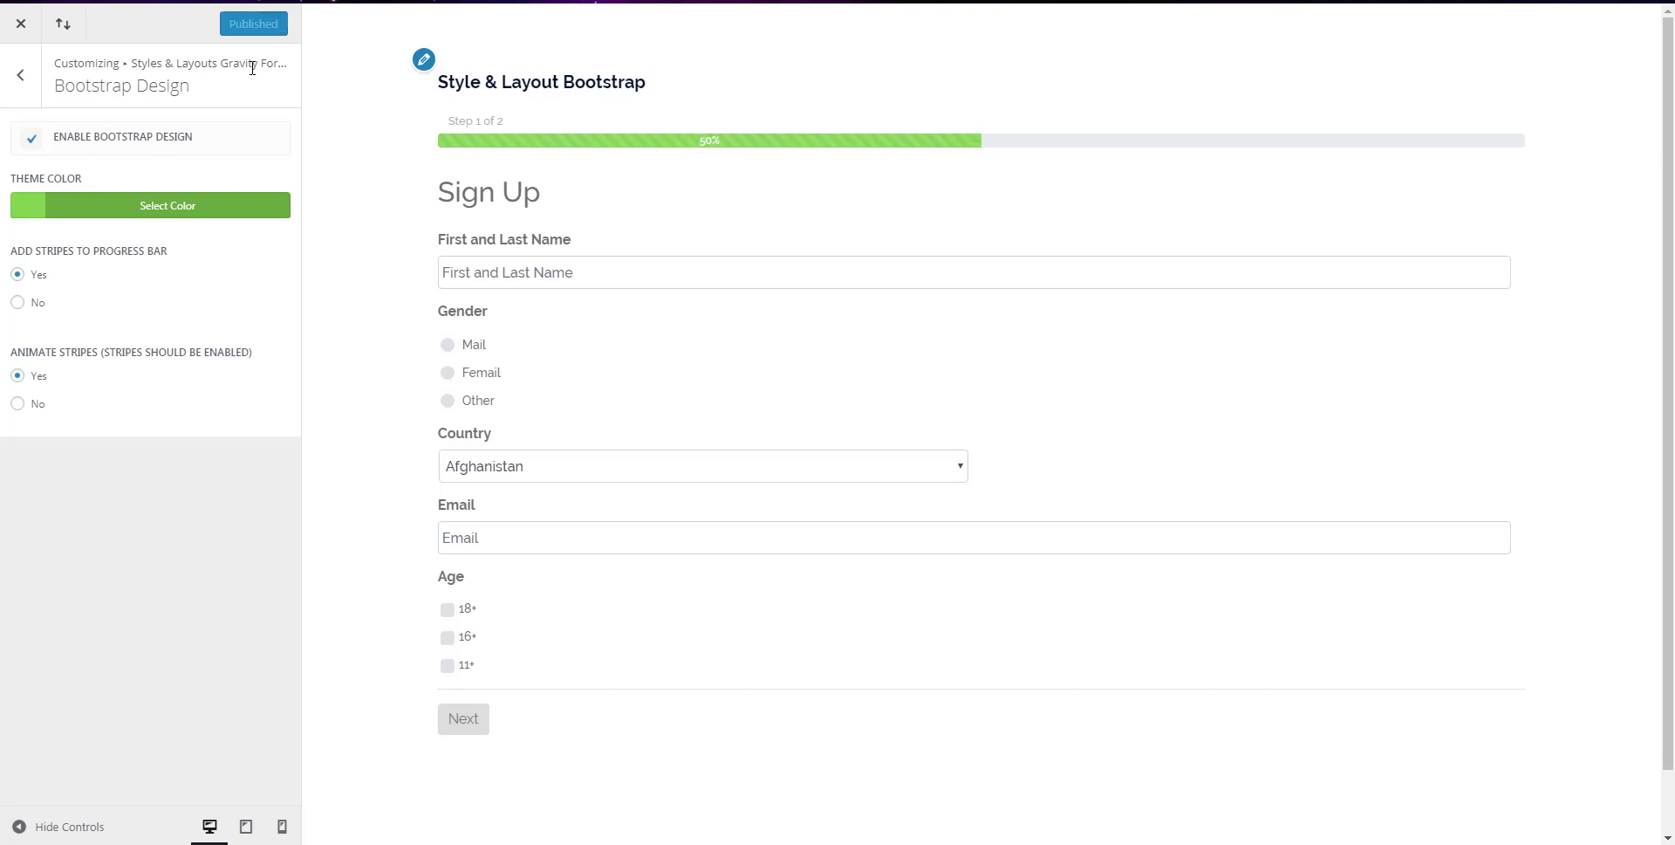